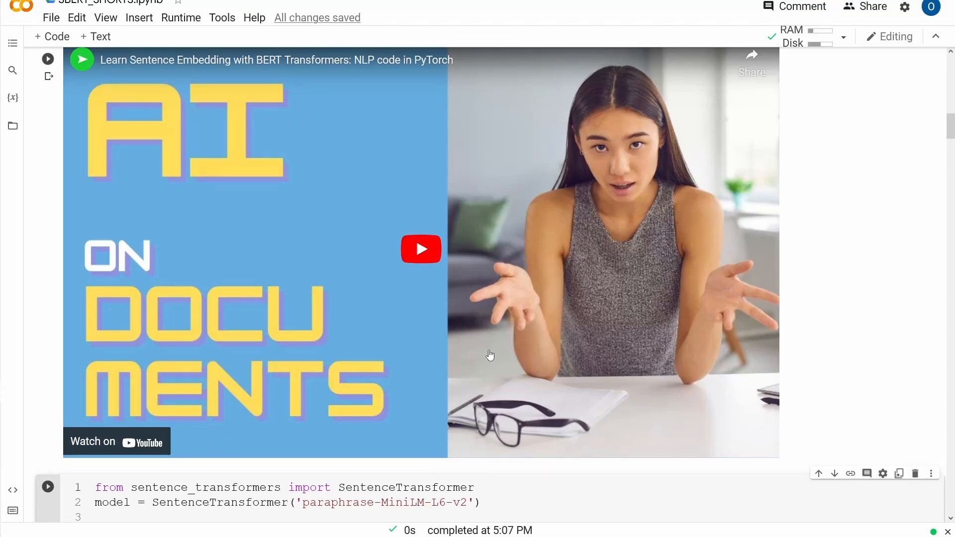
pyautogui.moveTo(328, 208)
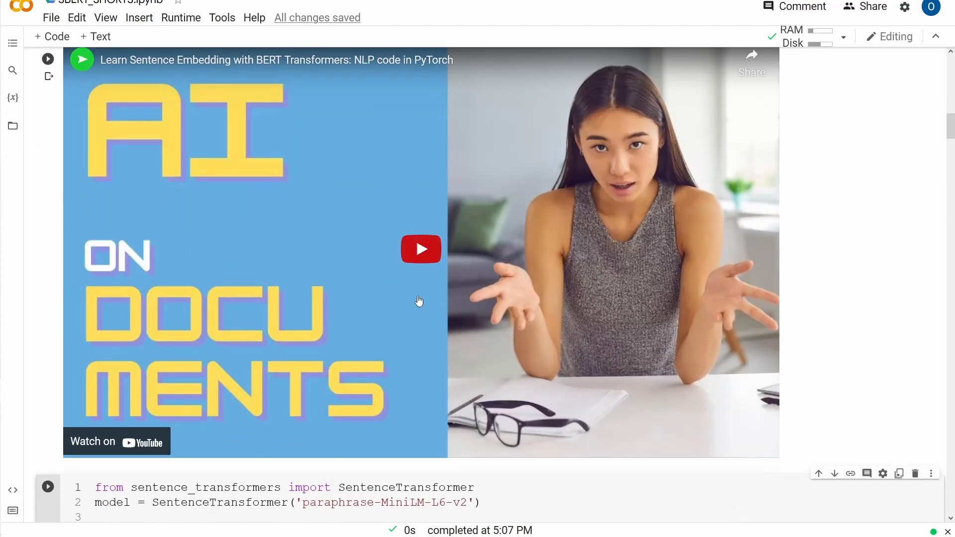
pyautogui.moveTo(468, 318)
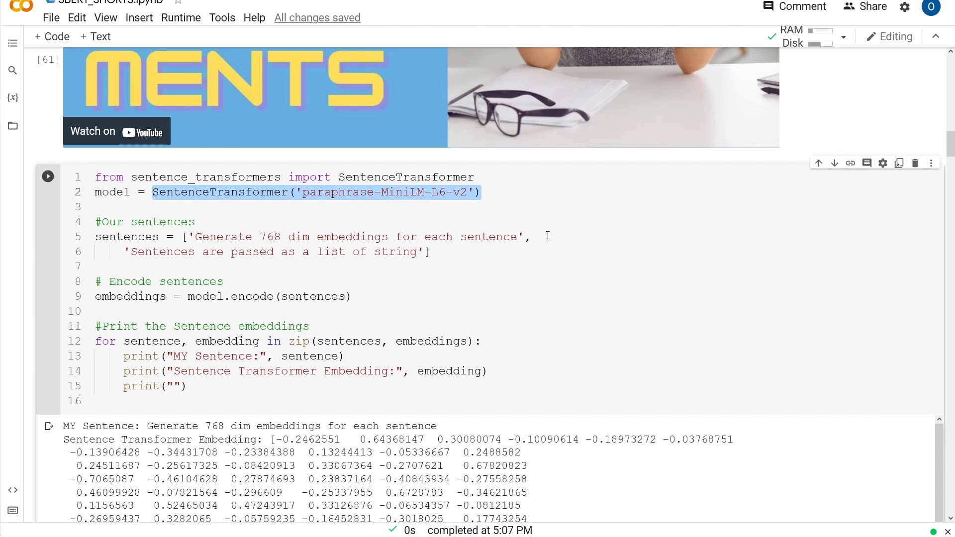
pyautogui.moveTo(442, 261)
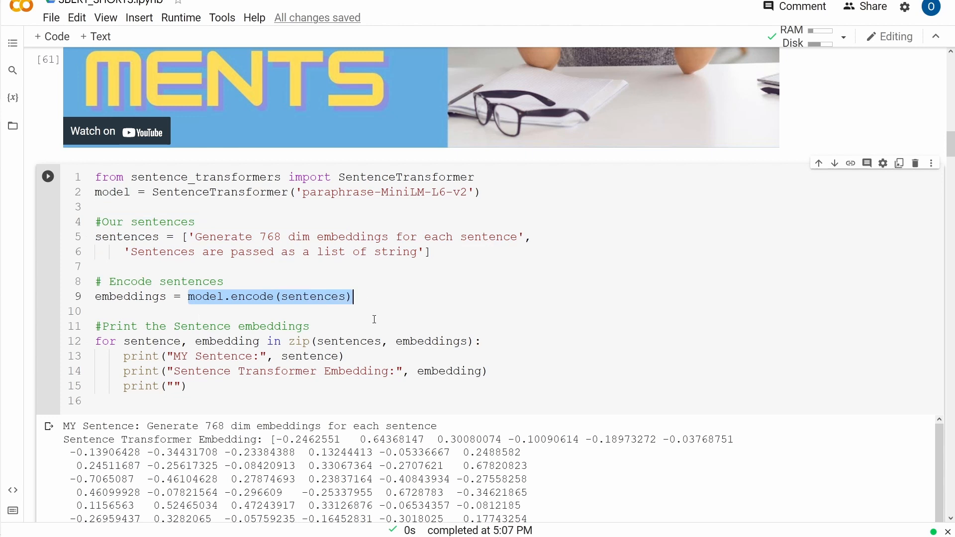
# - Scroll through the encoding output, highlighting values of the first and second sentence embeddings
pyautogui.scroll(-3)
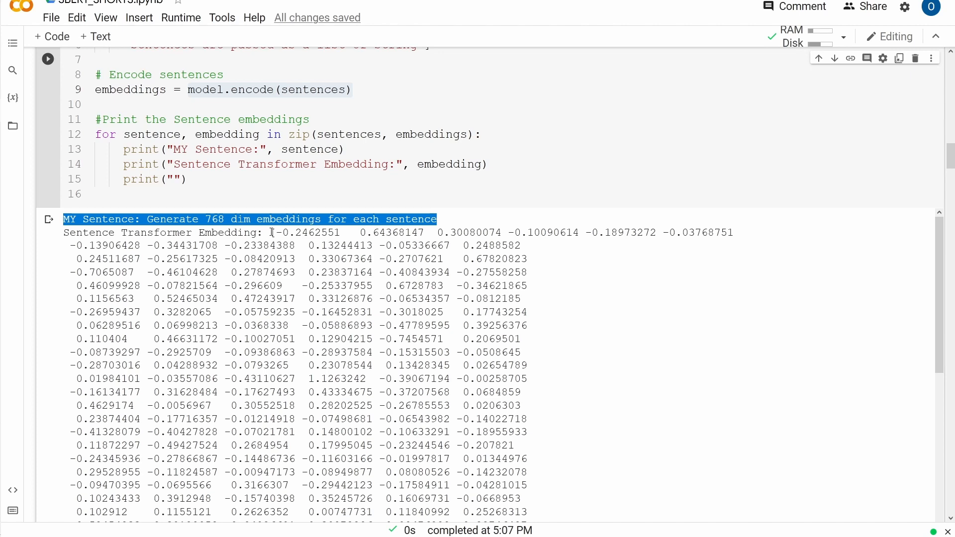
pyautogui.scroll(-3)
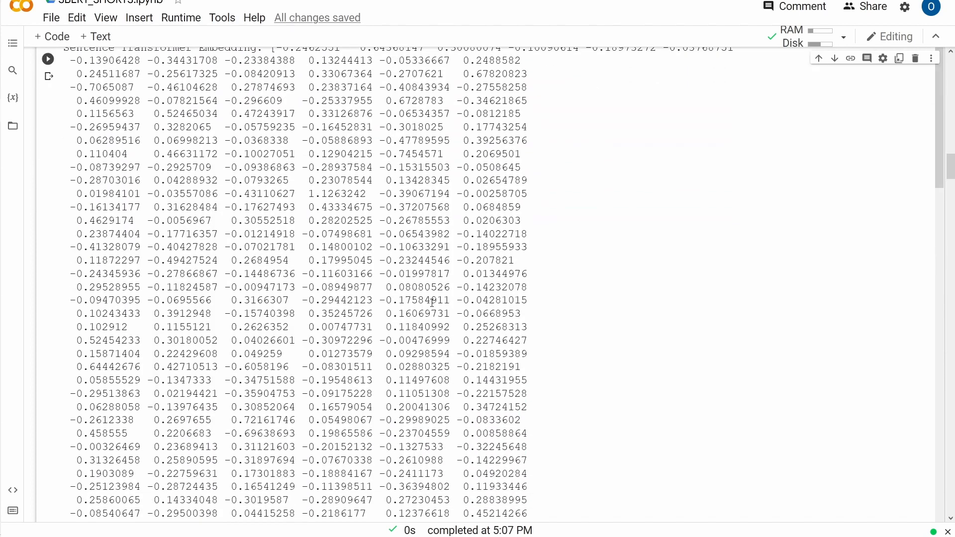
pyautogui.moveTo(242, 179); pyautogui.dragTo(527, 486)
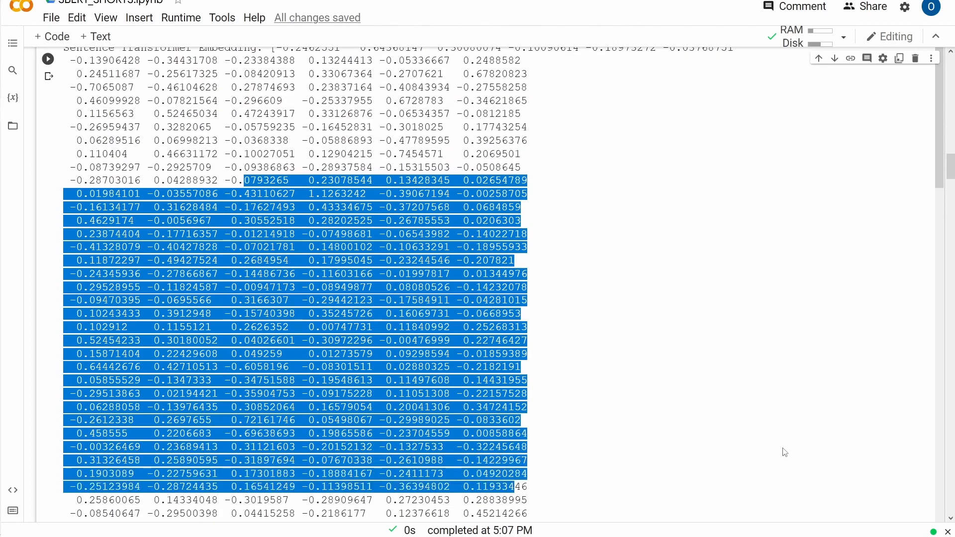
pyautogui.scroll(-3)
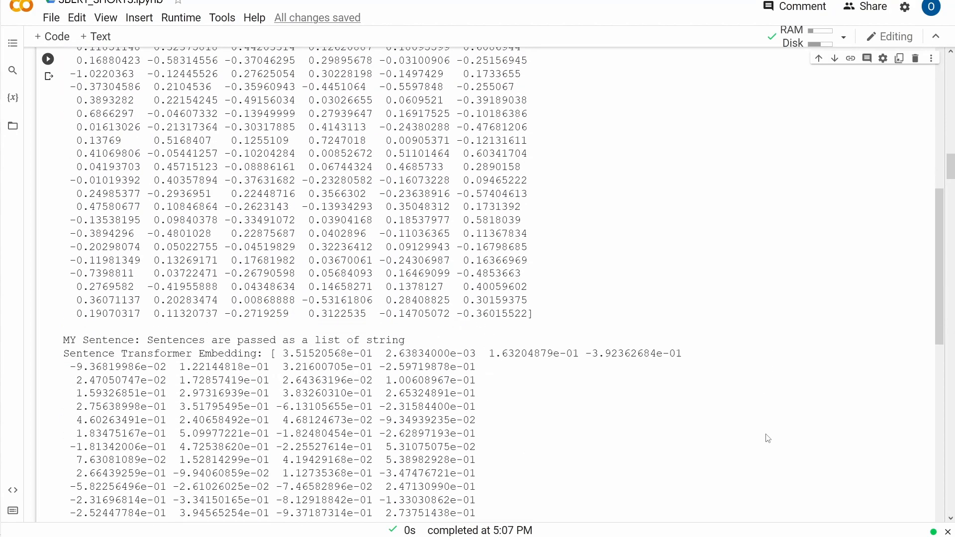
pyautogui.scroll(-3)
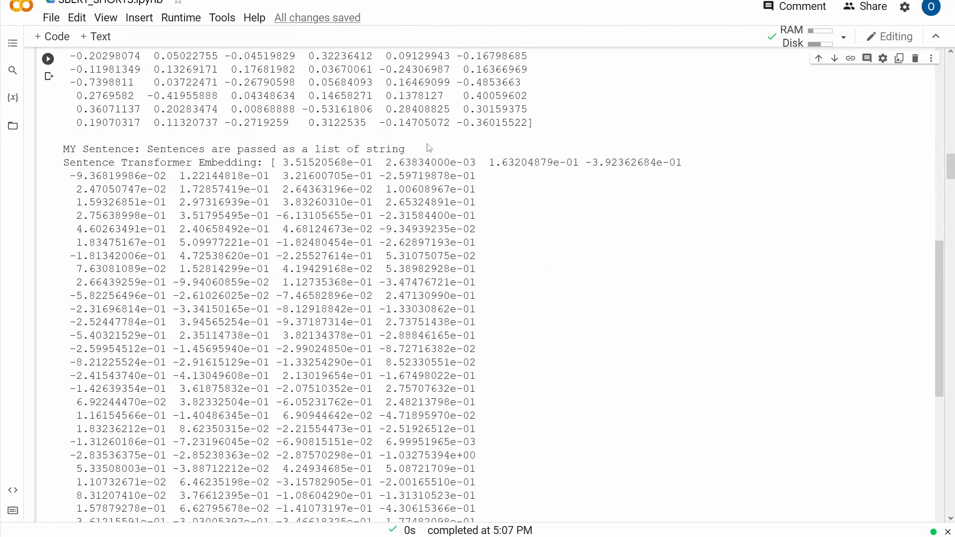
pyautogui.moveTo(109, 149); pyautogui.dragTo(405, 148)
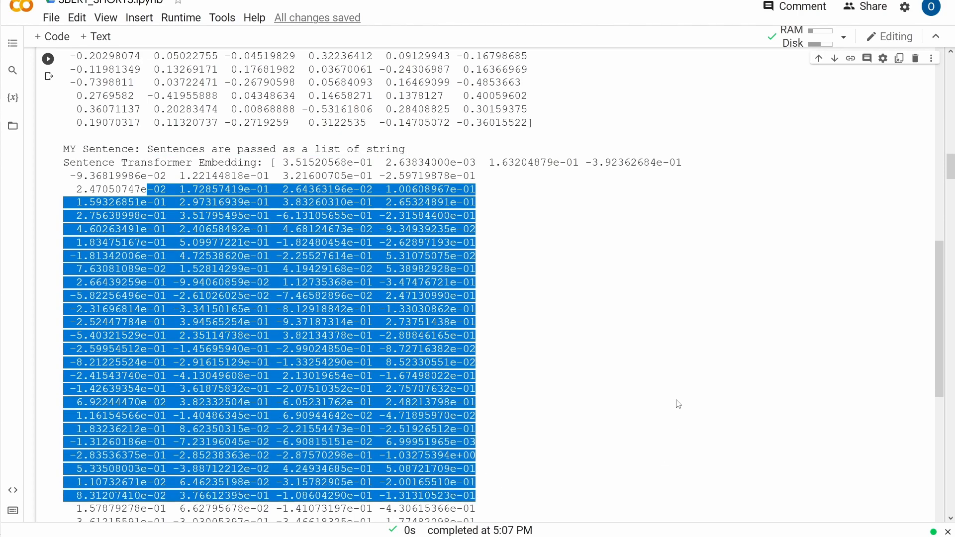
pyautogui.scroll(-3)
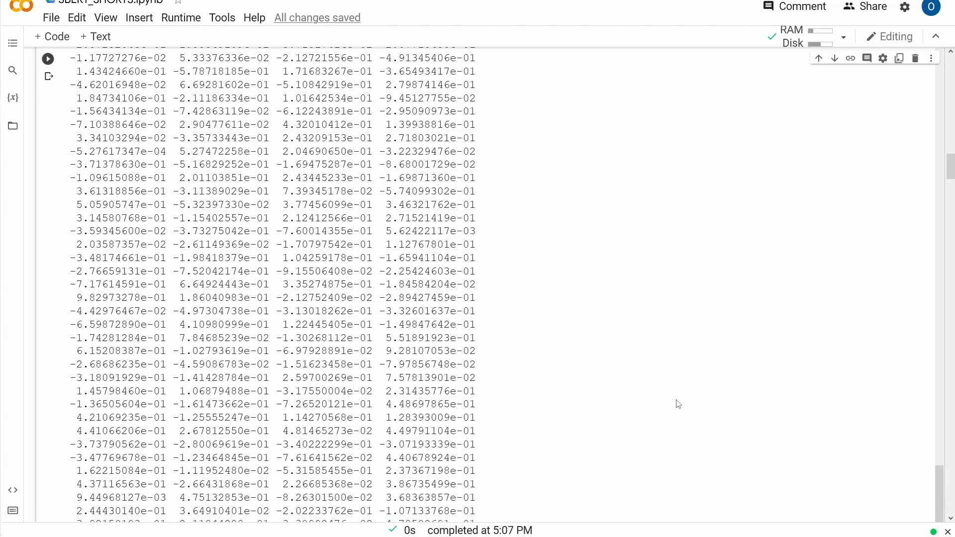
# - Highlight the corpus count 129071 and the Tesla K80 GPU name in nvidia-smi output
pyautogui.scroll(-3)
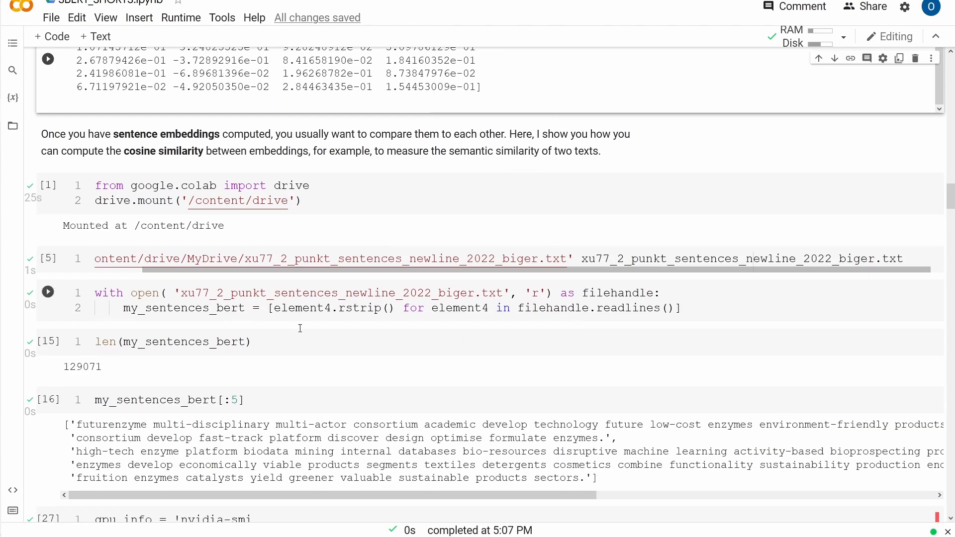
pyautogui.scroll(-3)
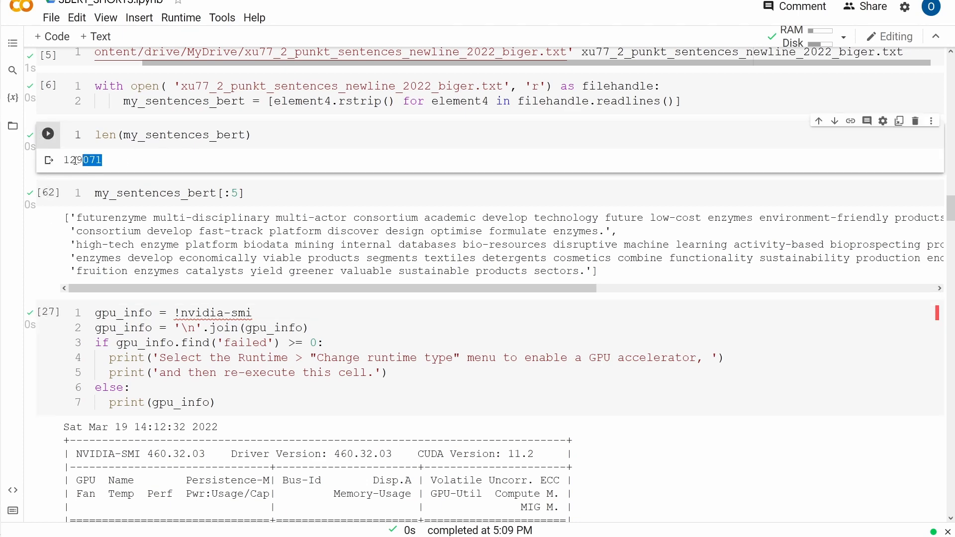
pyautogui.doubleClick(82, 160)
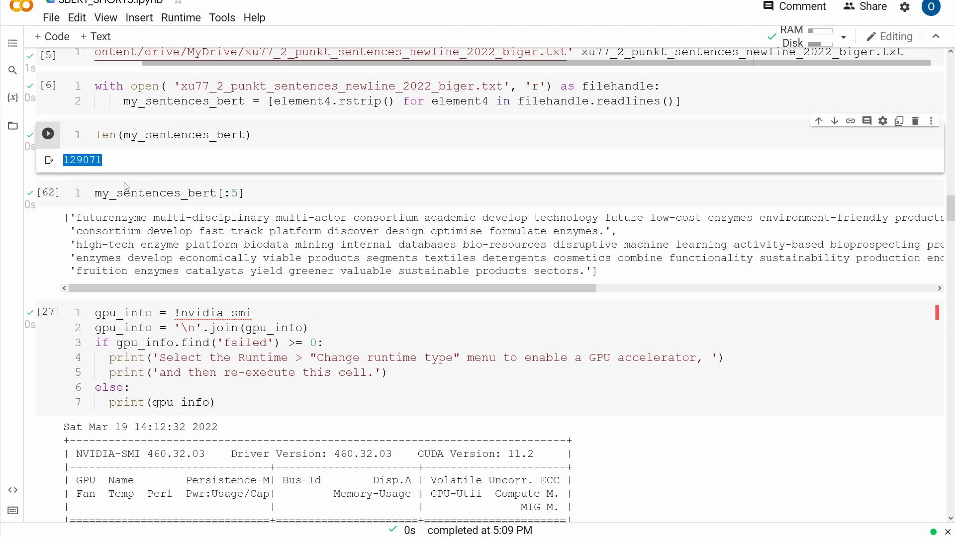
pyautogui.scroll(-3)
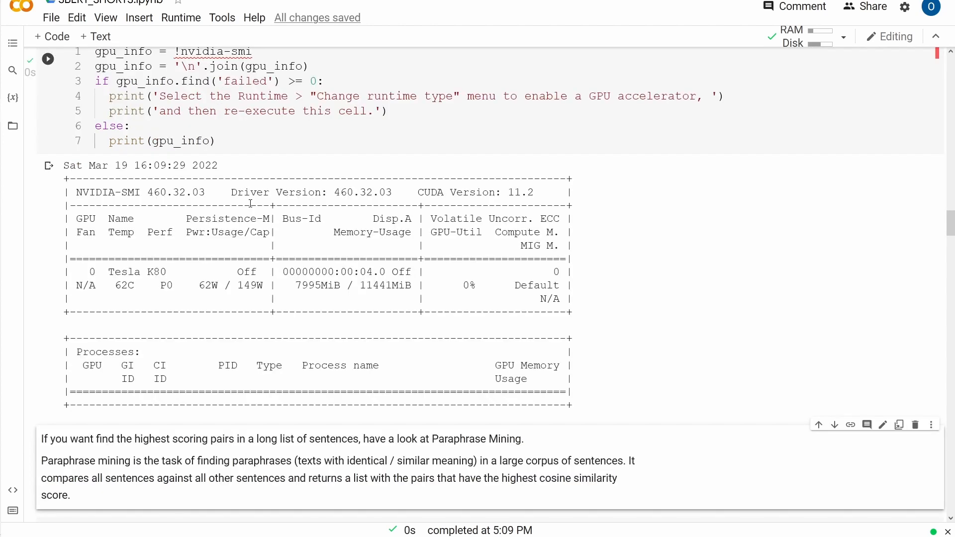
pyautogui.moveTo(170, 272)
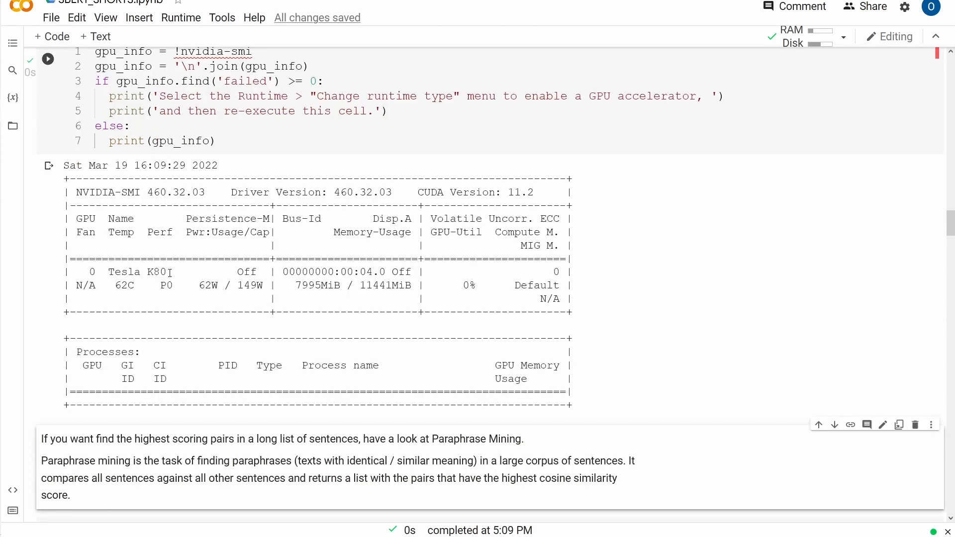
pyautogui.doubleClick(133, 272)
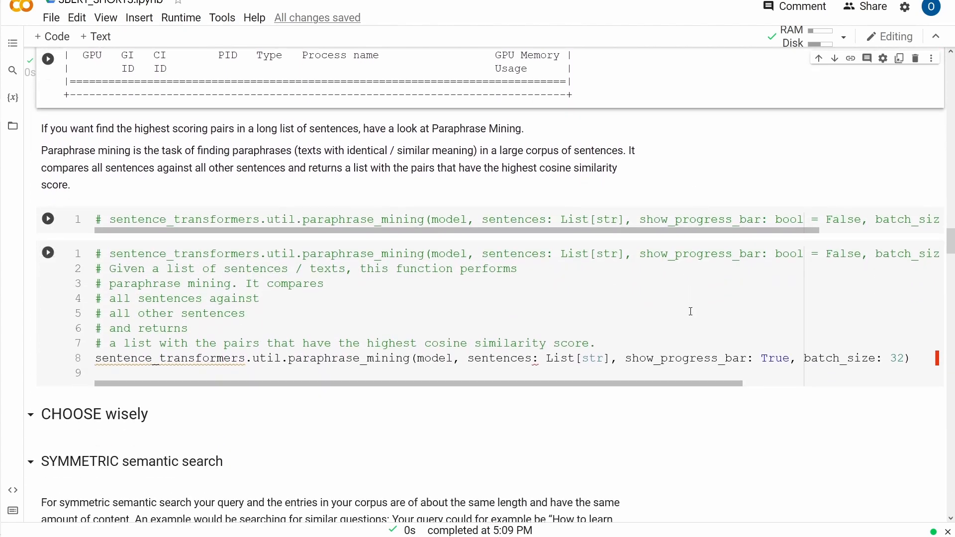
# - Scroll to the SYMMETRIC semantic search heading and highlight it
pyautogui.scroll(-3)
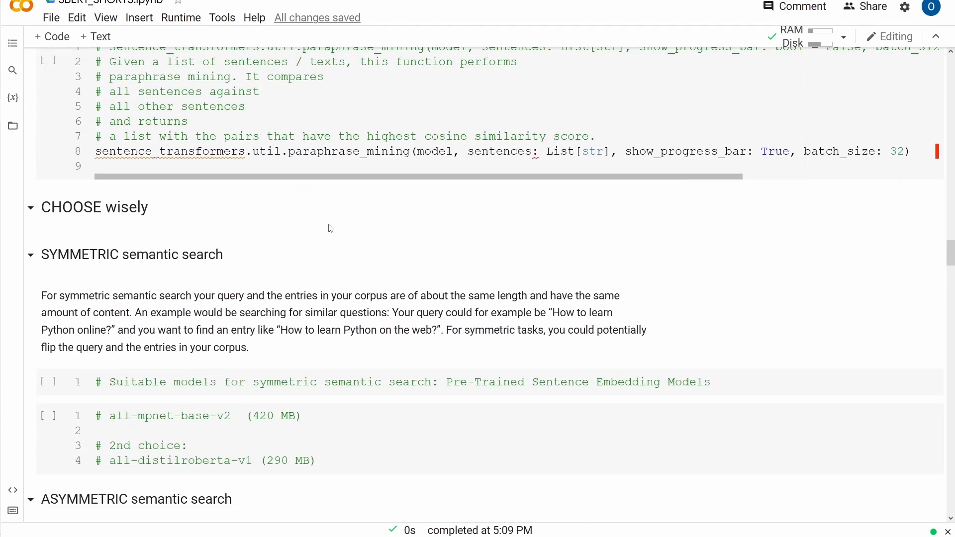
pyautogui.moveTo(209, 247)
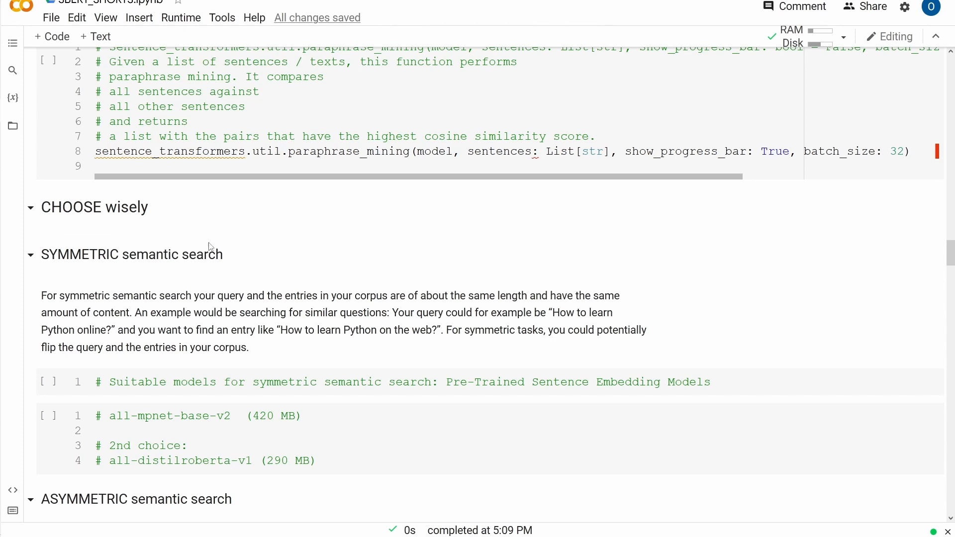
pyautogui.scroll(-3)
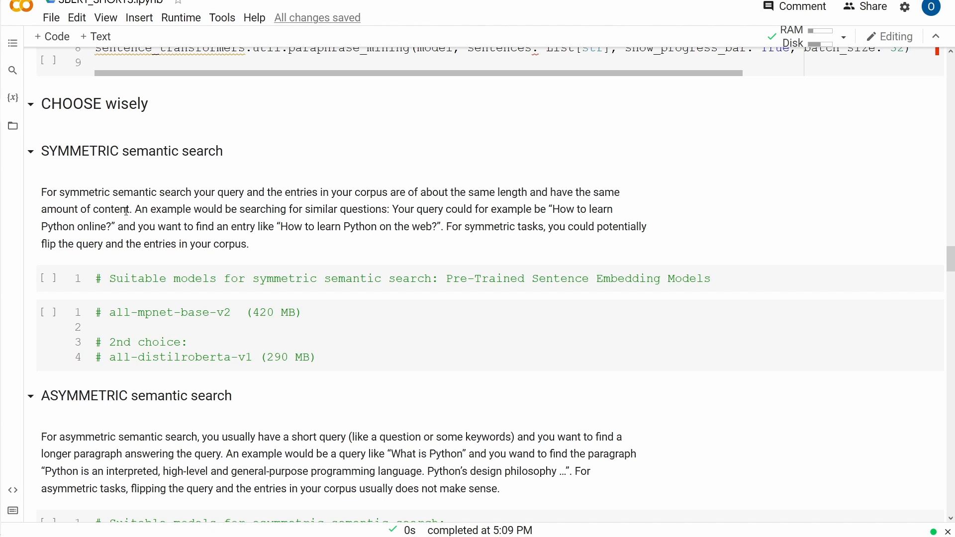
pyautogui.doubleClick(131, 151)
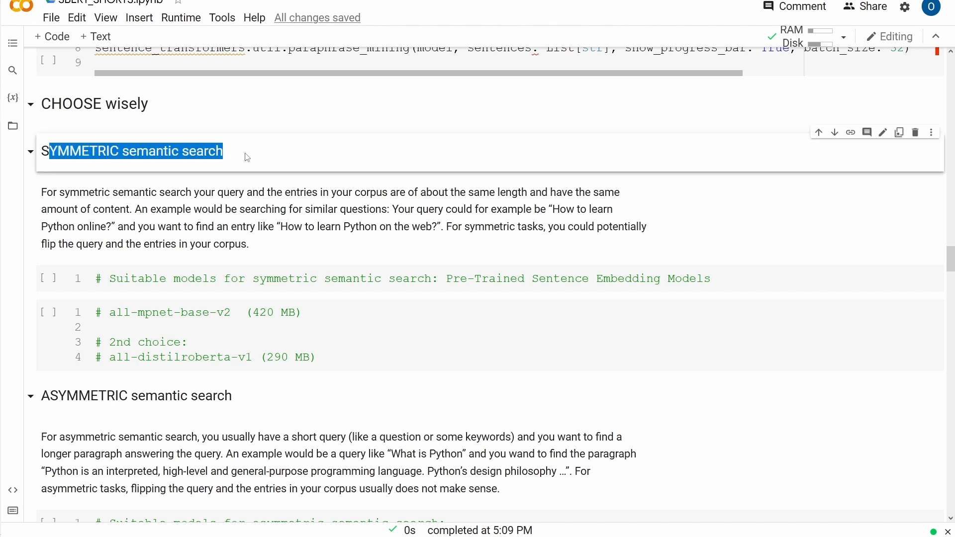
# - Highlight the similar query/corpus length phrase and the example question about learning Python
pyautogui.scroll(-3)
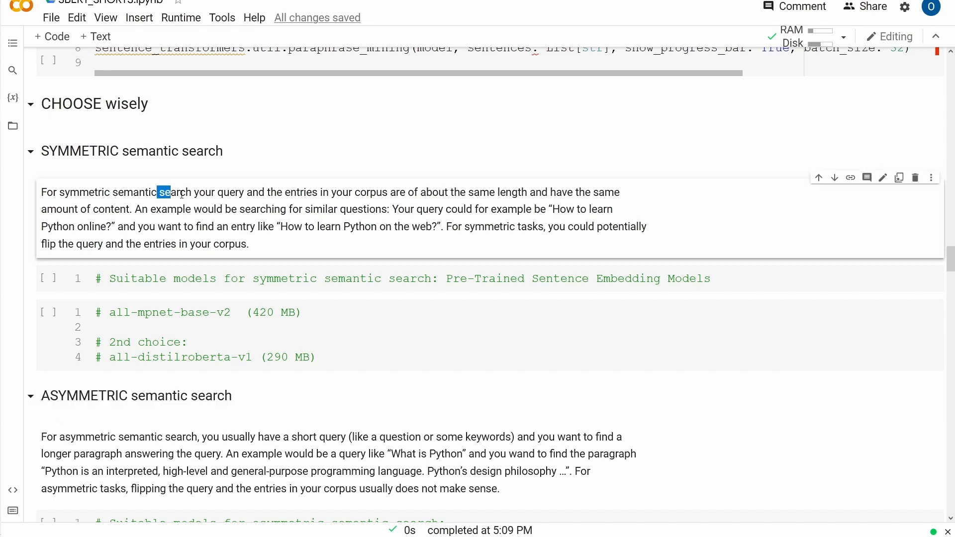
pyautogui.moveTo(165, 192); pyautogui.dragTo(338, 192)
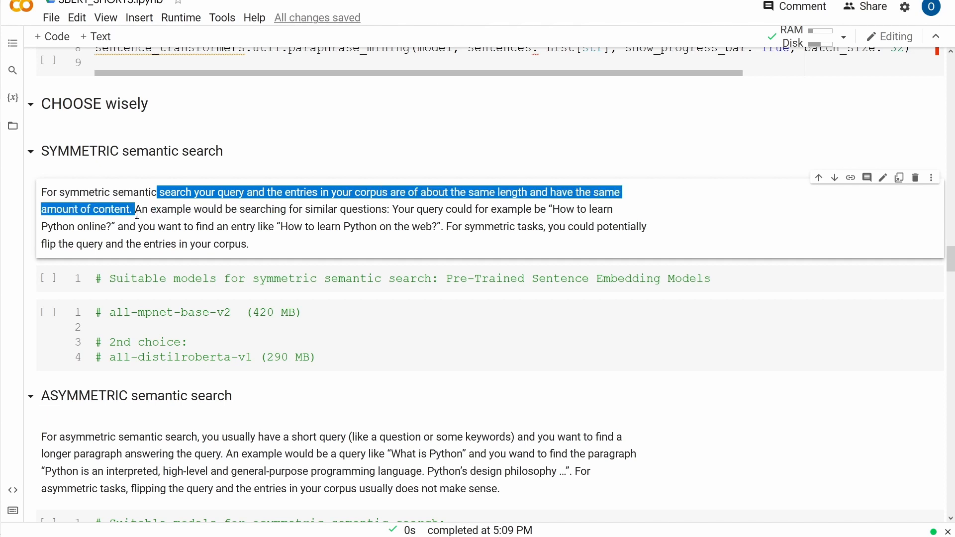
pyautogui.click(379, 209)
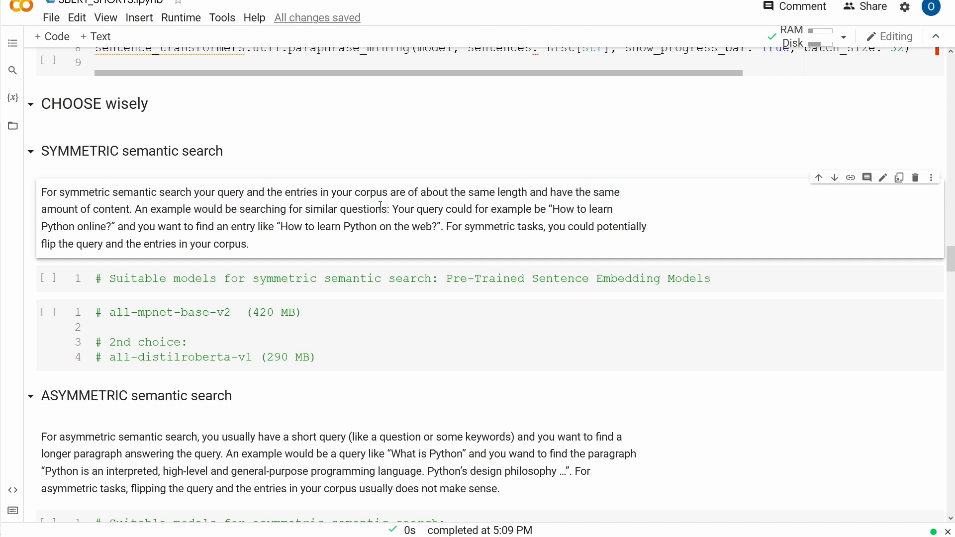
pyautogui.moveTo(552, 208); pyautogui.dragTo(103, 244)
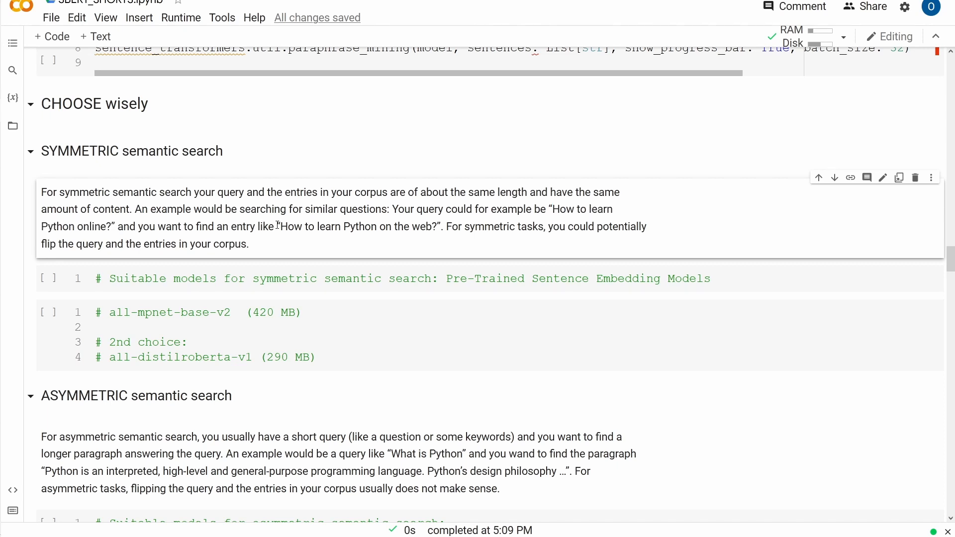
pyautogui.doubleClick(356, 227)
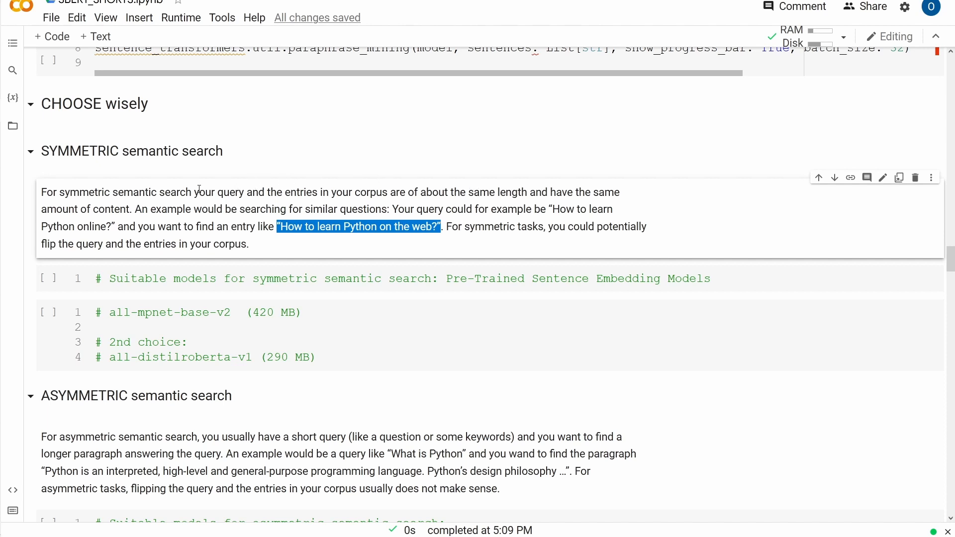
pyautogui.moveTo(176, 192); pyautogui.dragTo(449, 192)
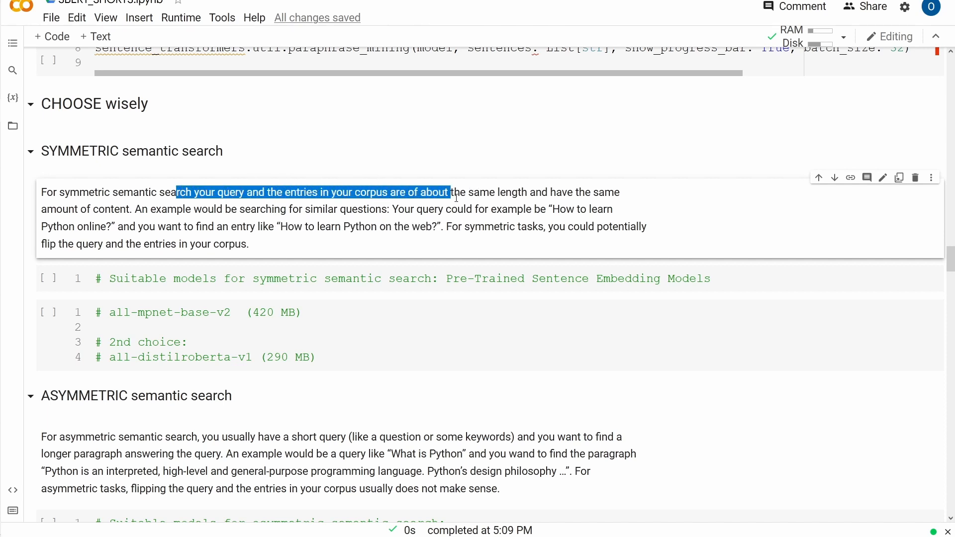
# - Scroll through the suggested models cell listing all-mpnet-base-v2 and all-distilroberta-v1
pyautogui.scroll(-3)
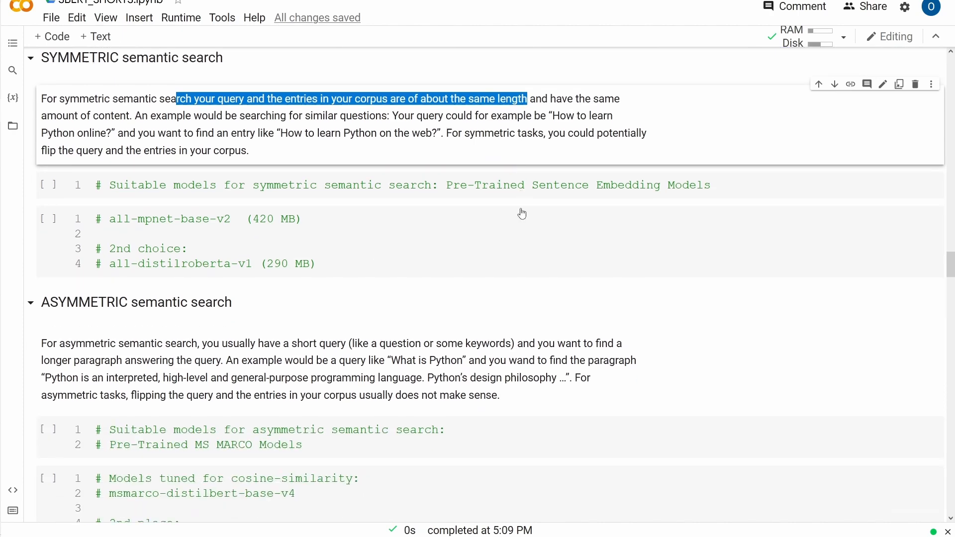
pyautogui.scroll(-3)
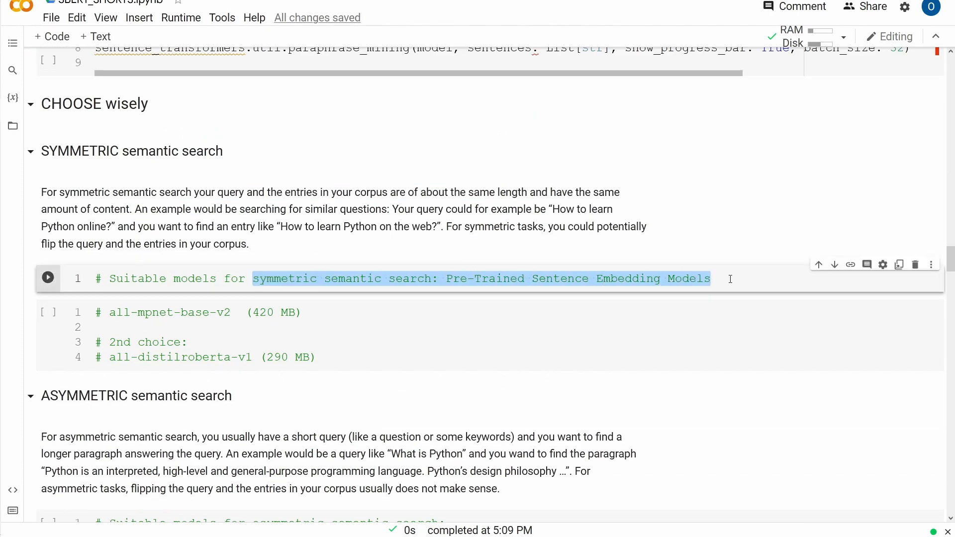
pyautogui.moveTo(505, 349)
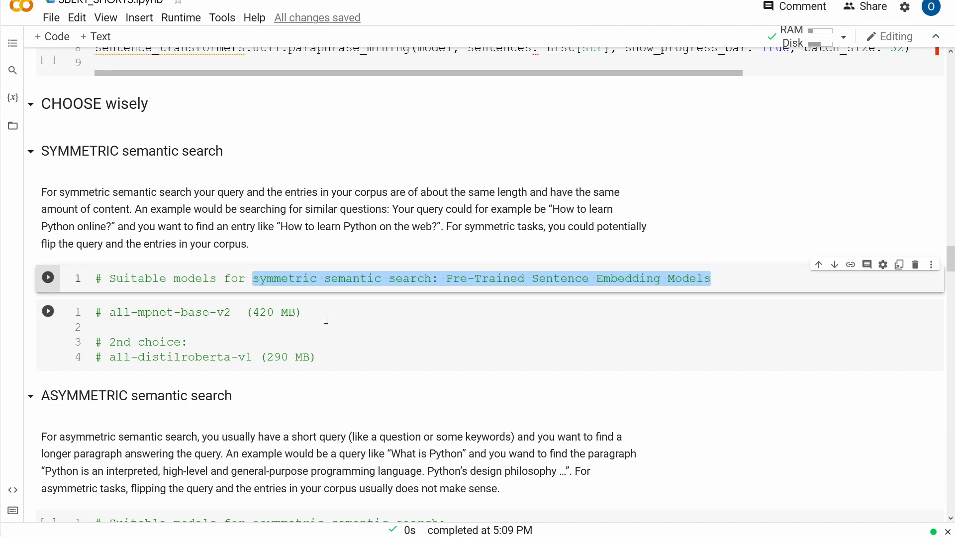
pyautogui.click(183, 312)
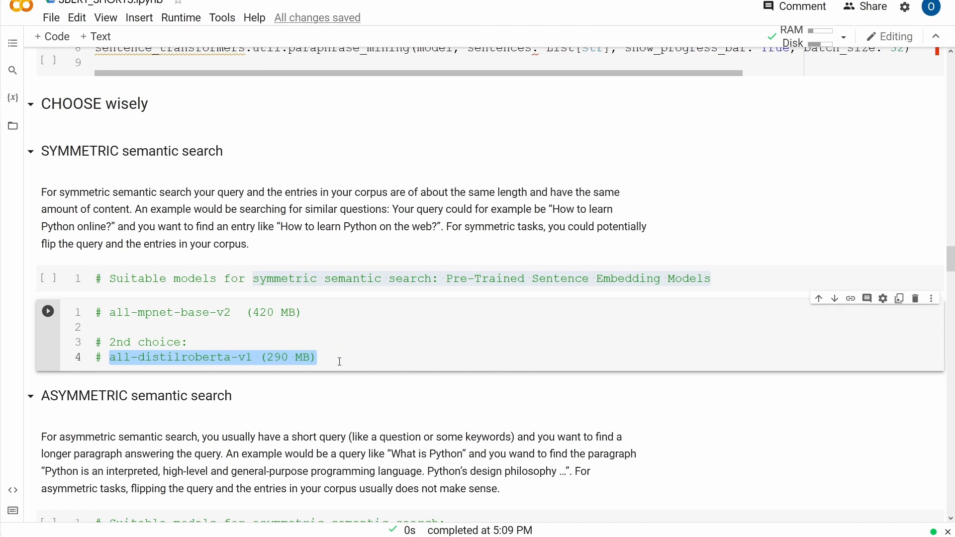
pyautogui.scroll(-3)
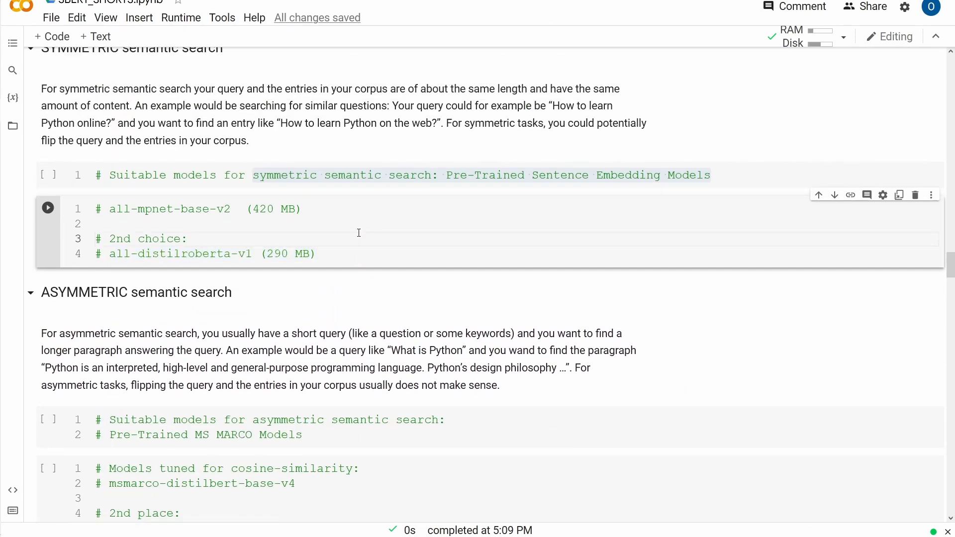
pyautogui.scroll(-3)
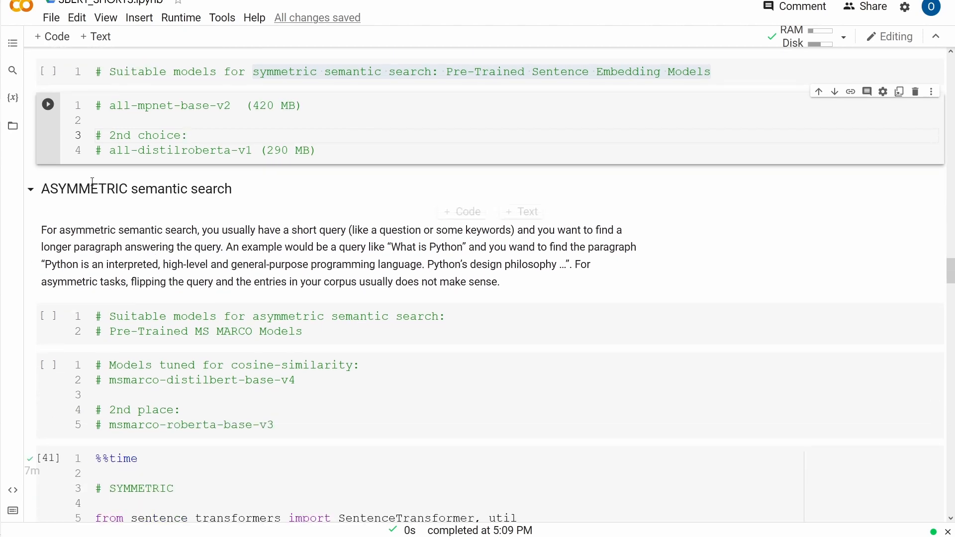
pyautogui.doubleClick(137, 188)
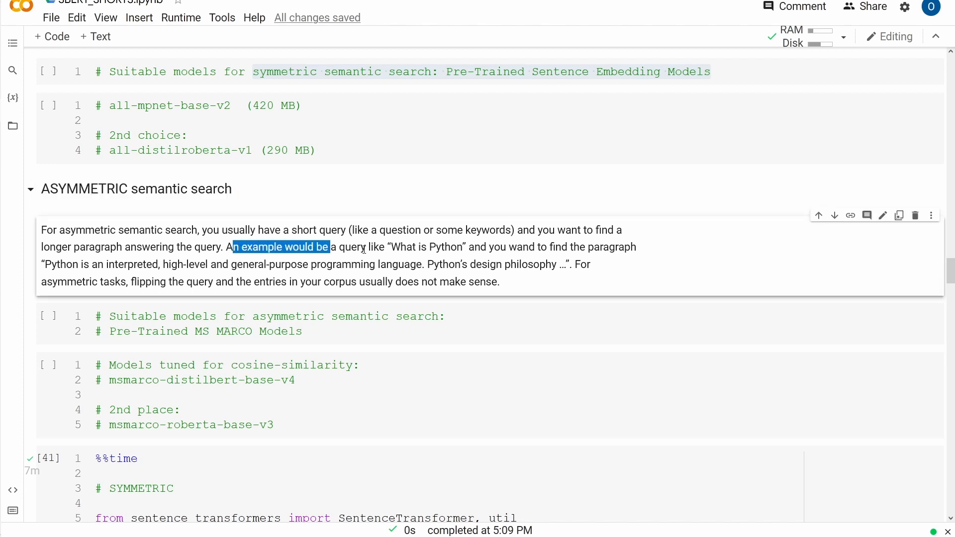
pyautogui.moveTo(330, 247); pyautogui.dragTo(464, 247)
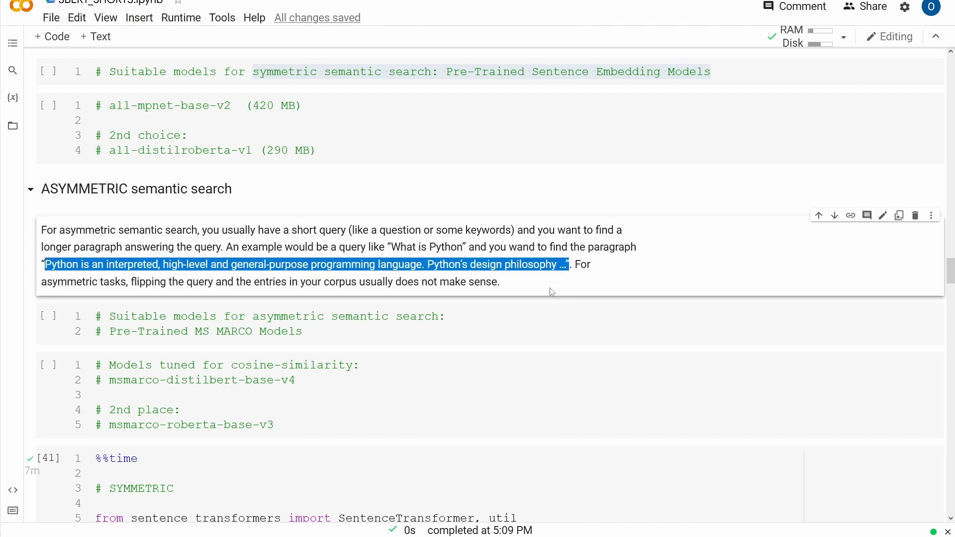
pyautogui.click(545, 287)
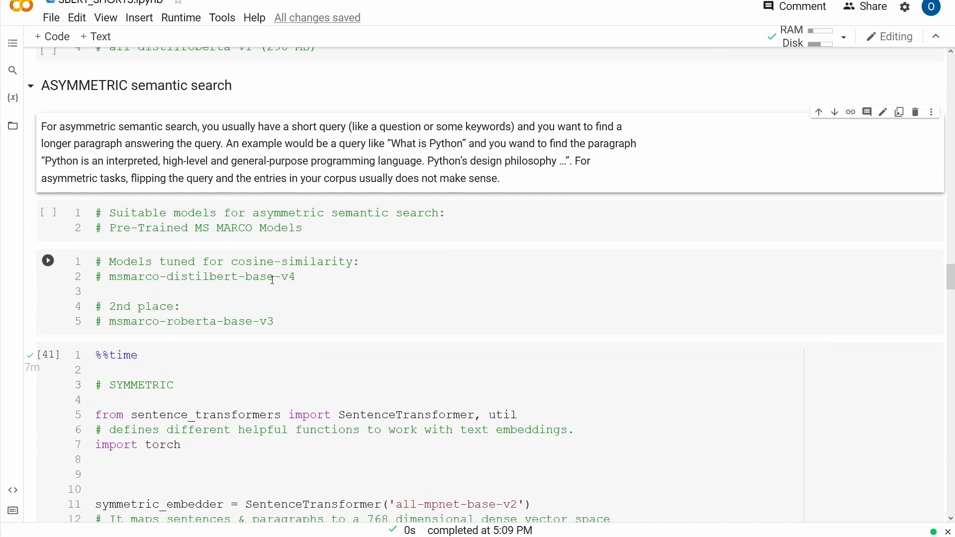
pyautogui.doubleClick(282, 228)
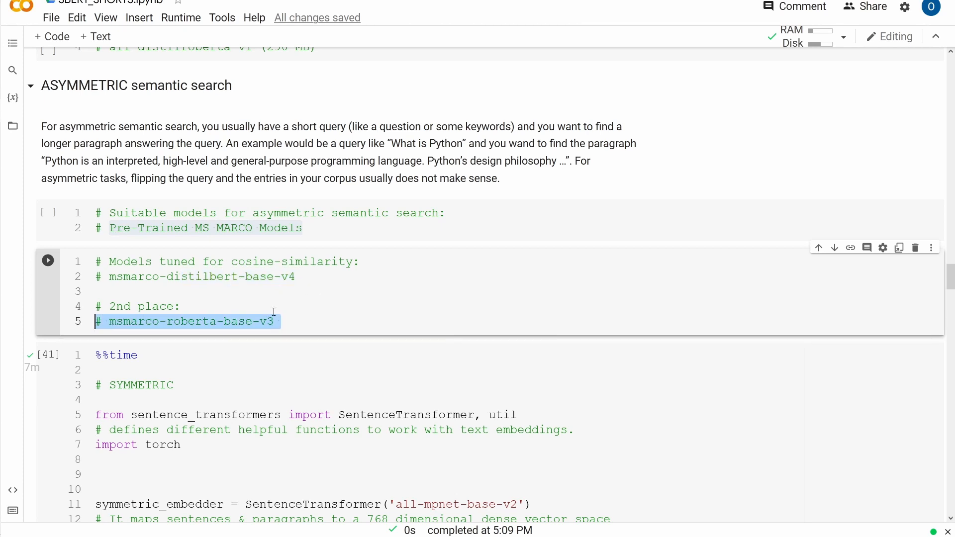
pyautogui.moveTo(319, 309)
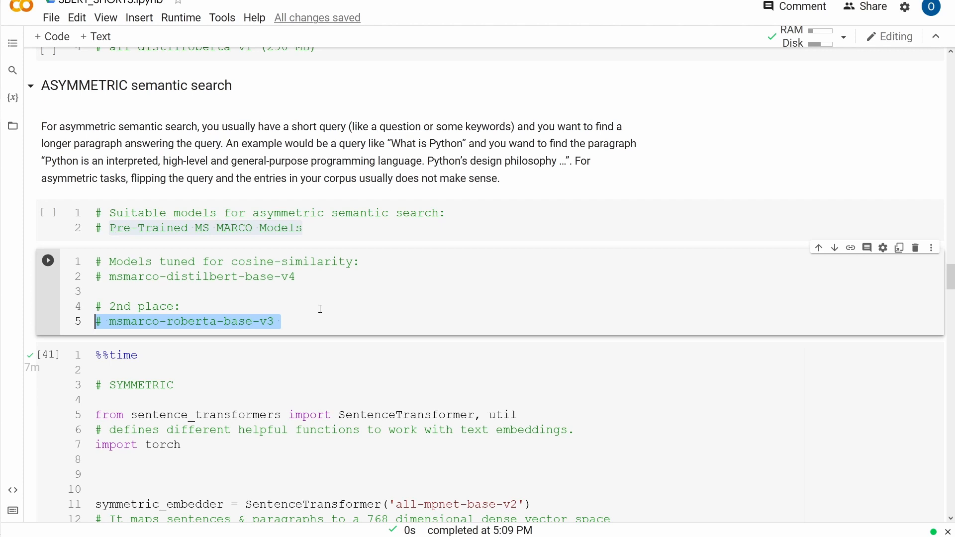
pyautogui.scroll(-3)
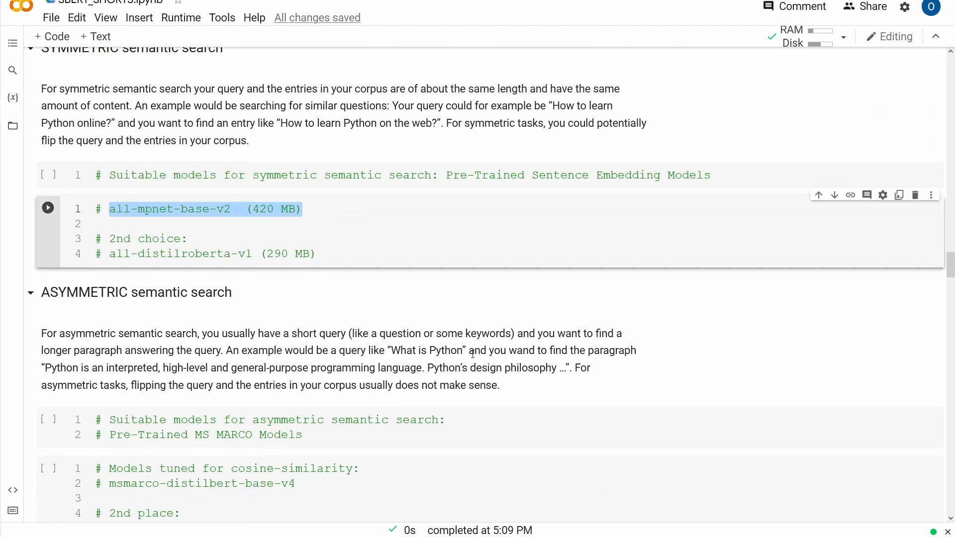
pyautogui.scroll(-3)
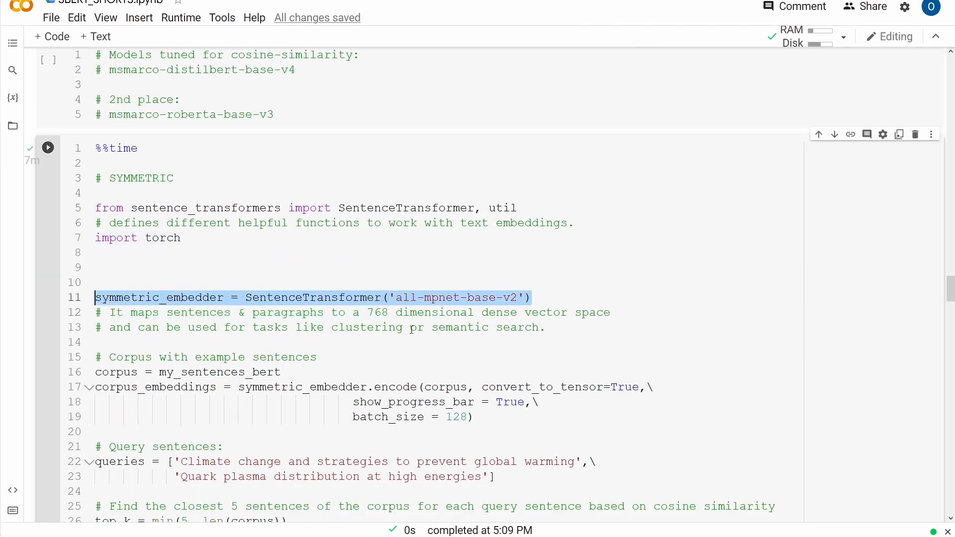
pyautogui.scroll(-3)
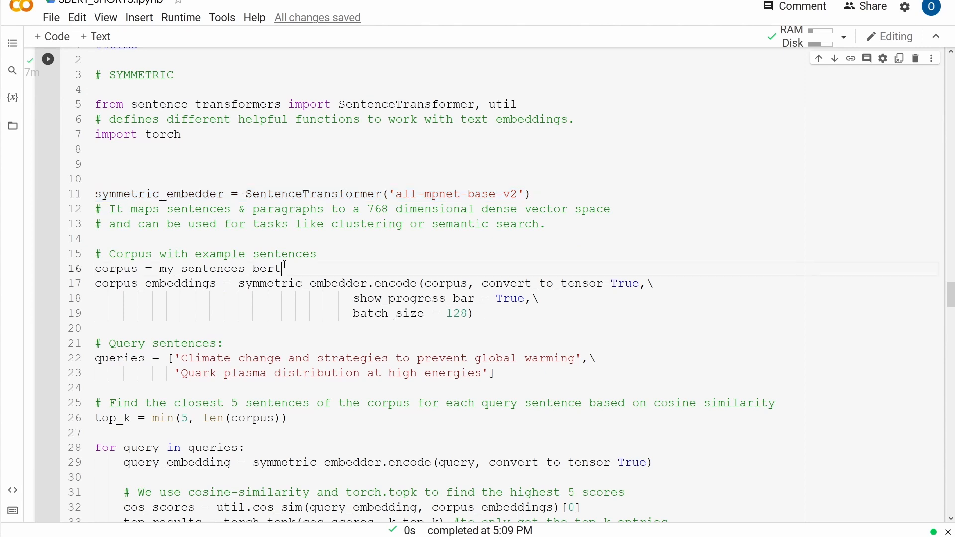
pyautogui.tripleClick(182, 268)
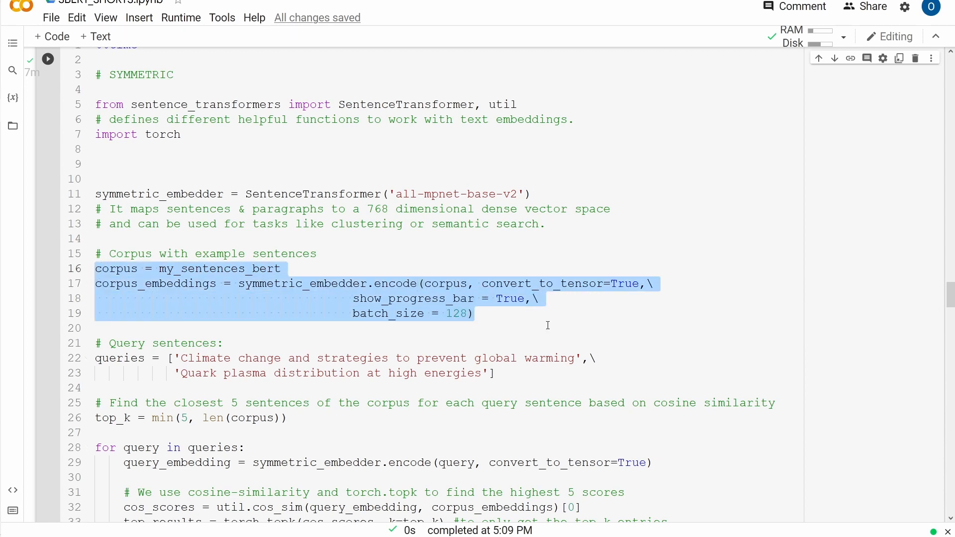
pyautogui.moveTo(562, 326)
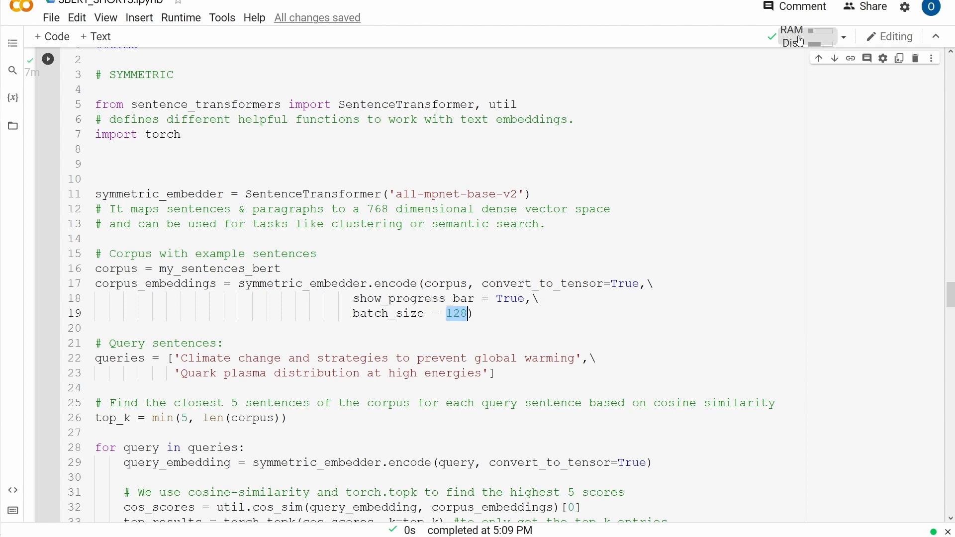
# - Open the Resources panel from the RAM/Disk indicator
pyautogui.click(819, 35)
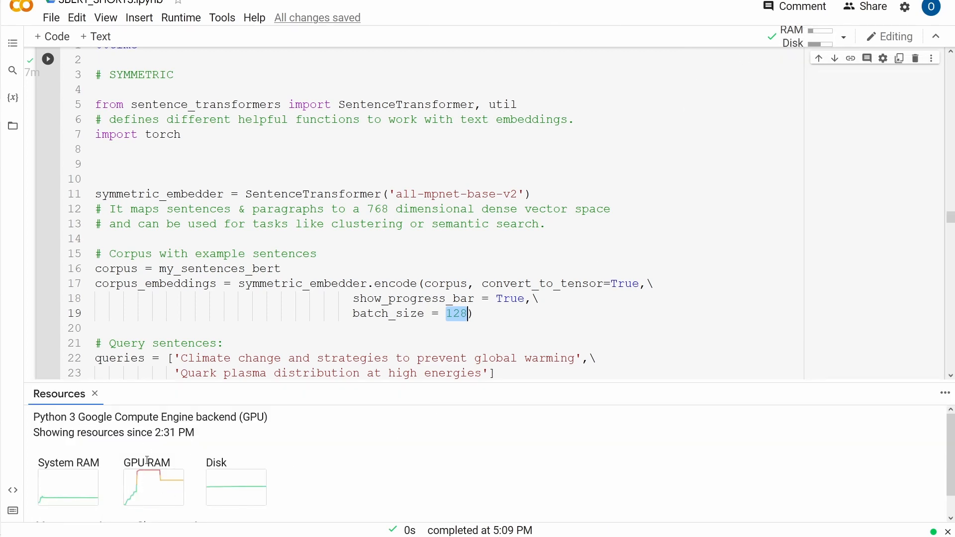
pyautogui.moveTo(201, 471)
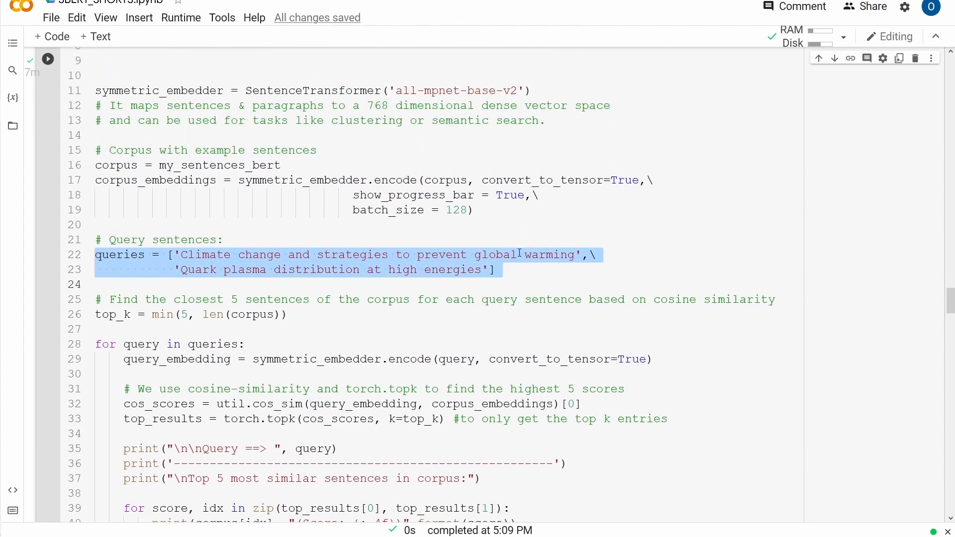
pyautogui.click(466, 254)
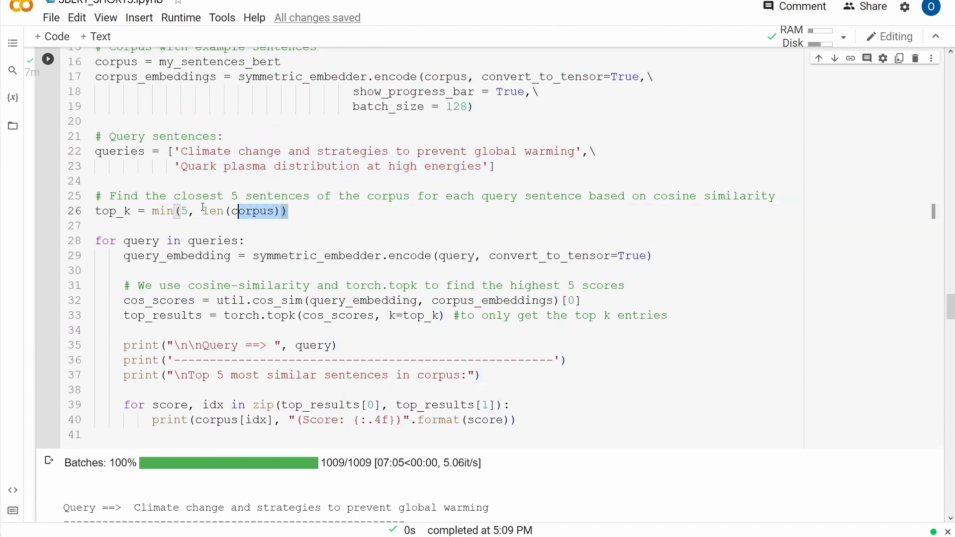
pyautogui.tripleClick(191, 210)
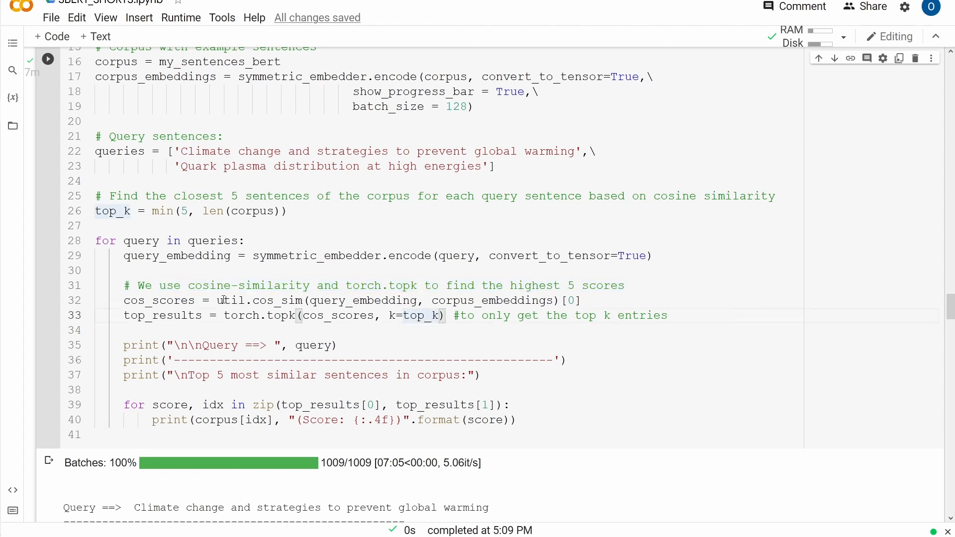
pyautogui.doubleClick(258, 300)
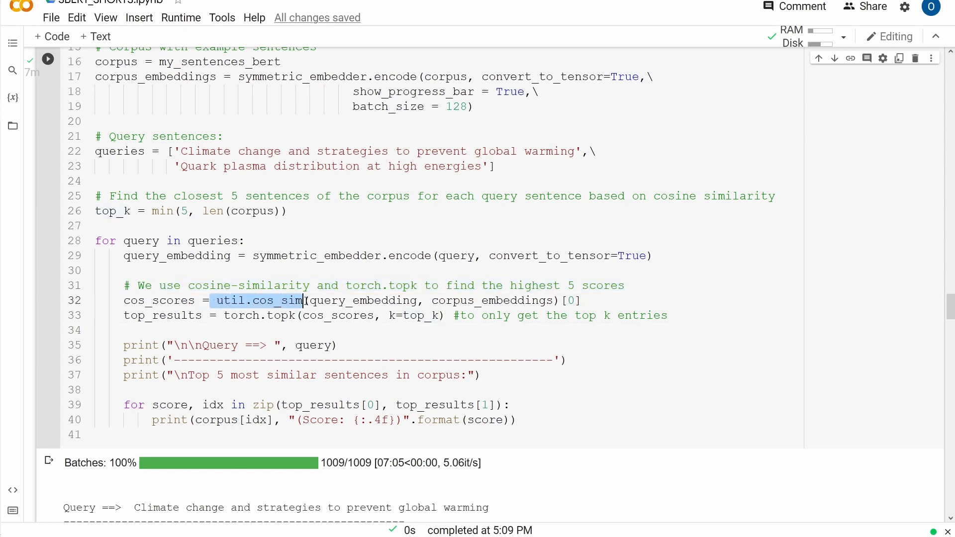
pyautogui.moveTo(302, 301); pyautogui.dragTo(581, 300)
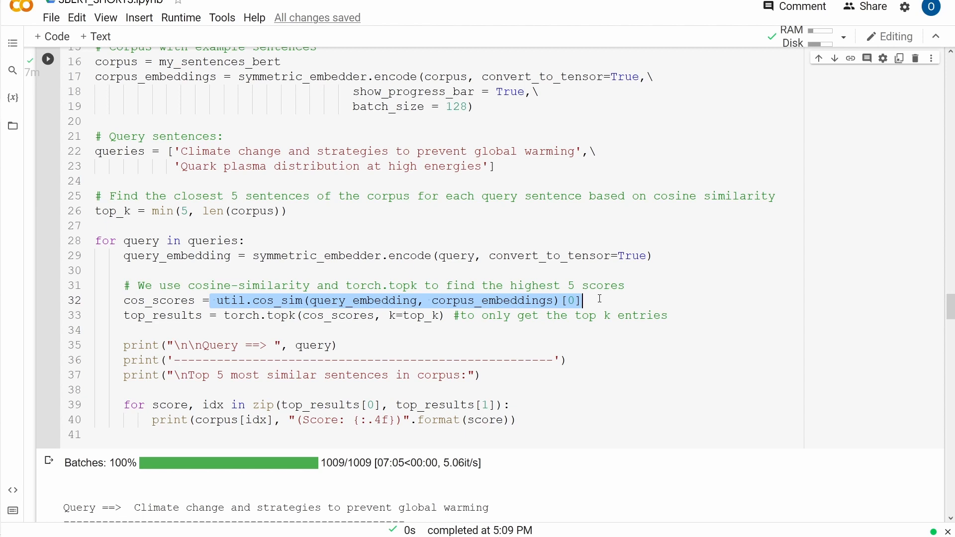
pyautogui.moveTo(582, 301); pyautogui.dragTo(547, 315)
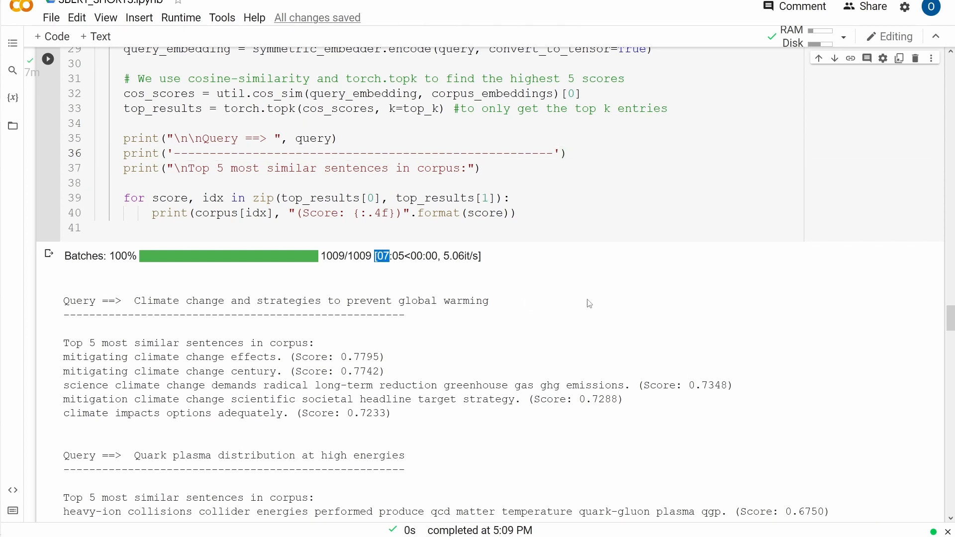
pyautogui.moveTo(571, 299)
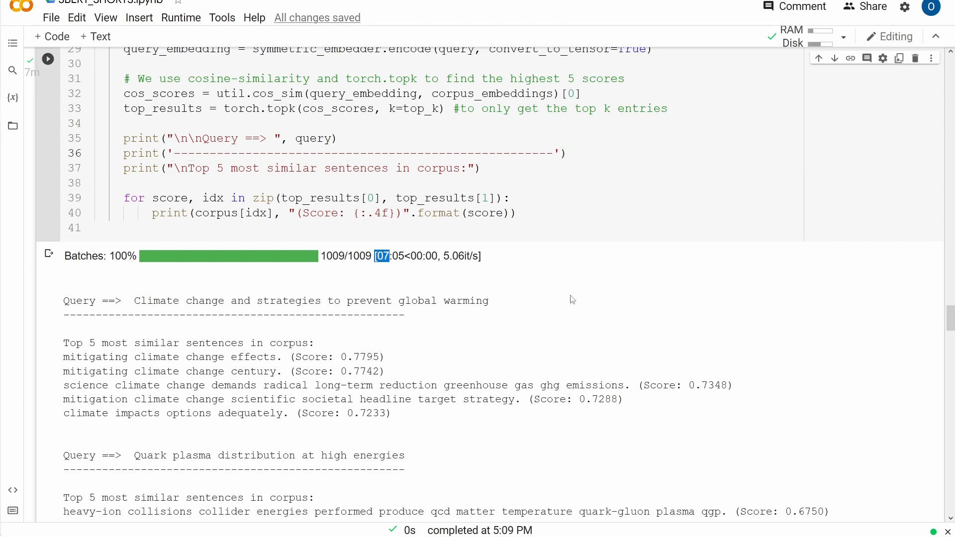
pyautogui.moveTo(428, 276)
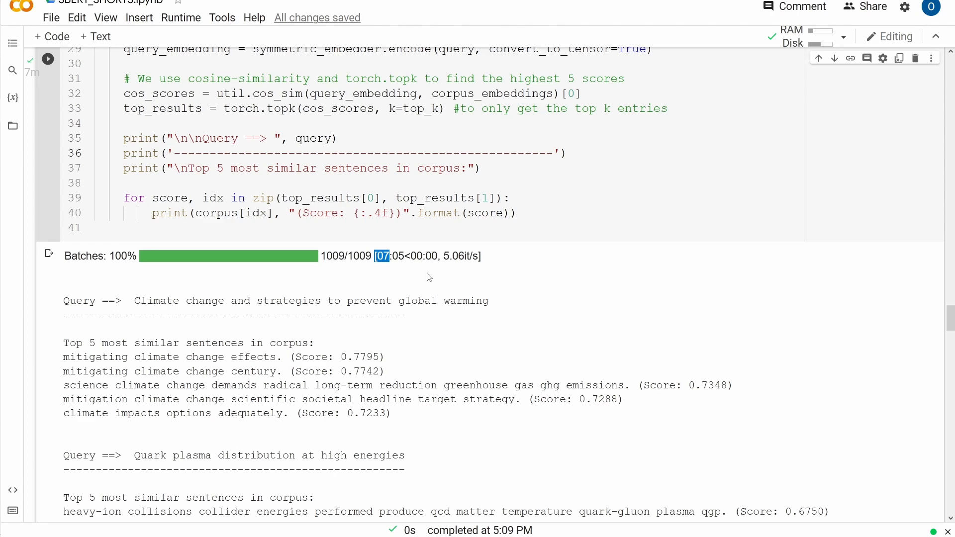
pyautogui.moveTo(447, 277)
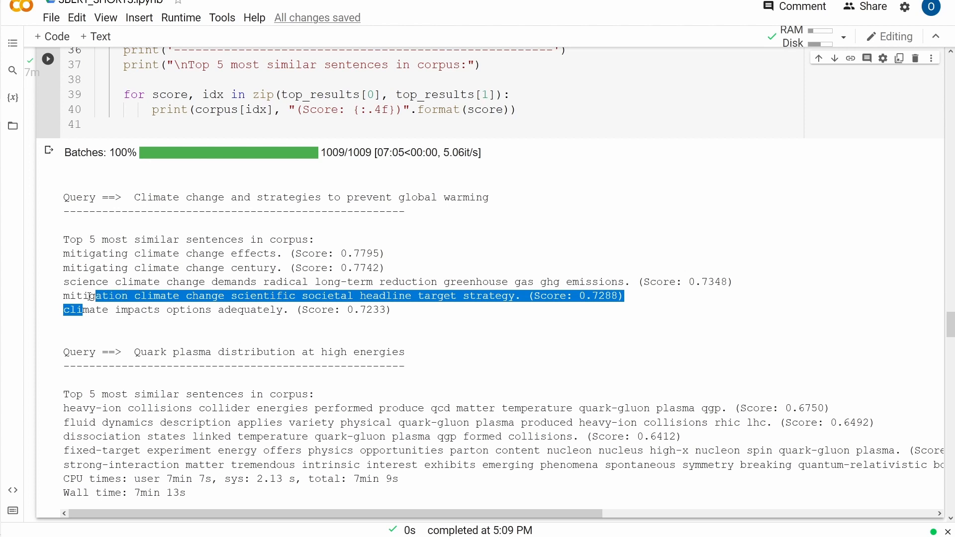
pyautogui.scroll(-3)
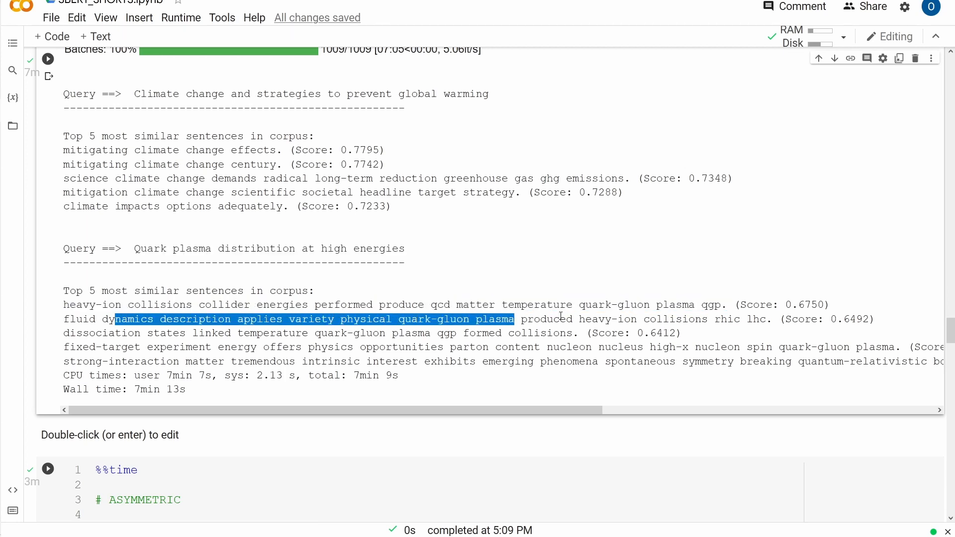
pyautogui.moveTo(513, 319); pyautogui.dragTo(861, 319)
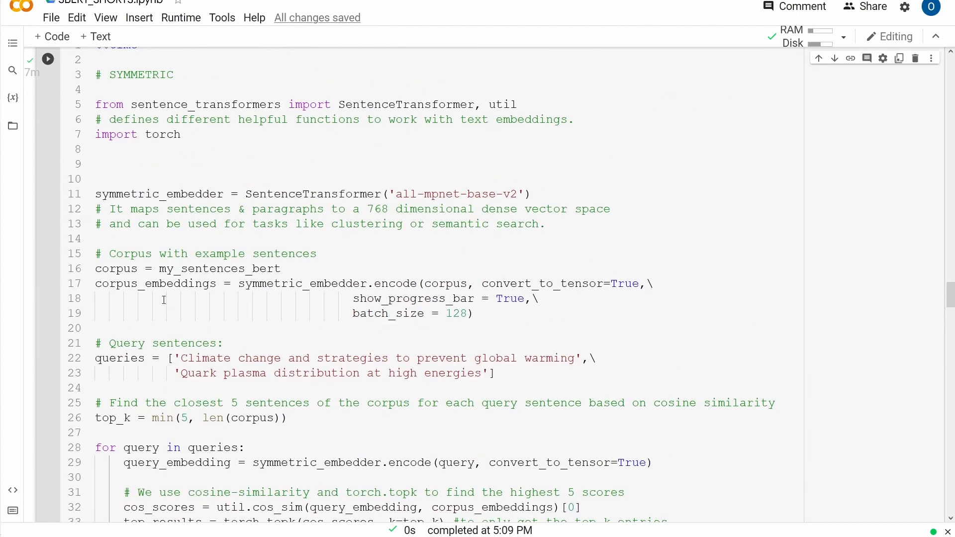
pyautogui.scroll(-3)
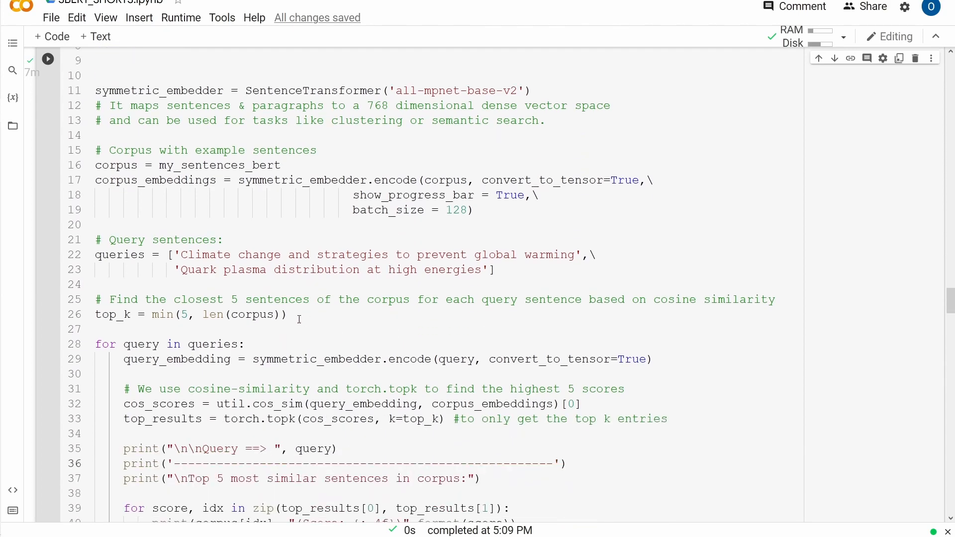
pyautogui.moveTo(182, 255); pyautogui.dragTo(495, 269)
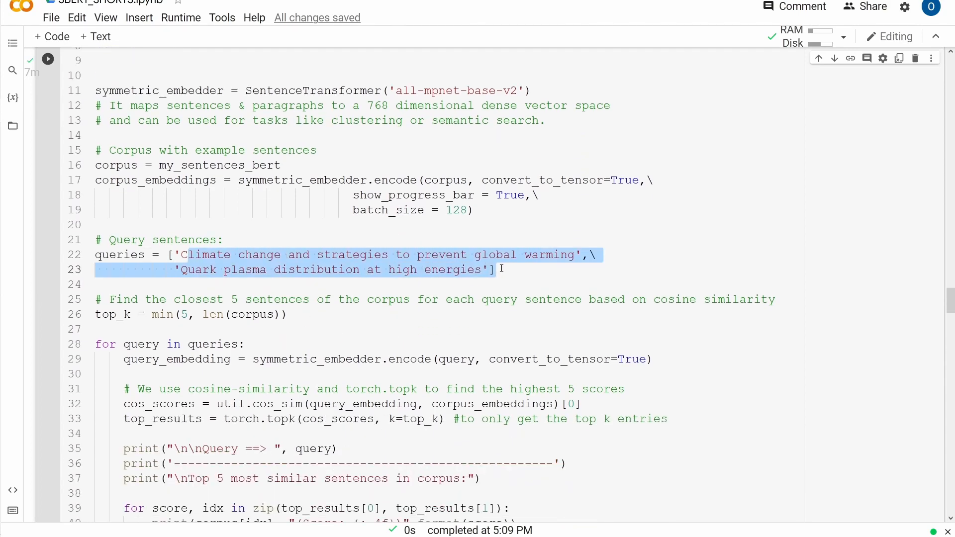
pyautogui.click(48, 60)
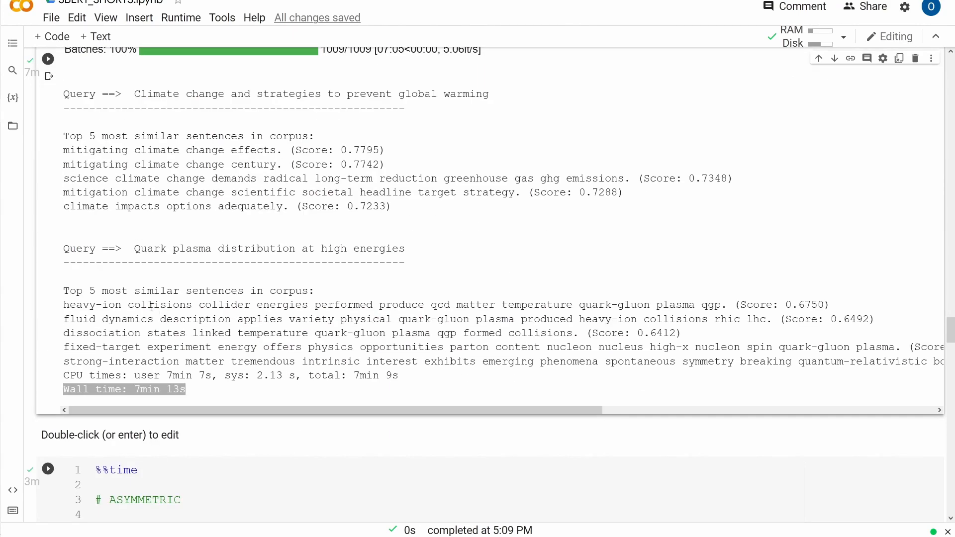
pyautogui.moveTo(154, 305); pyautogui.dragTo(398, 375)
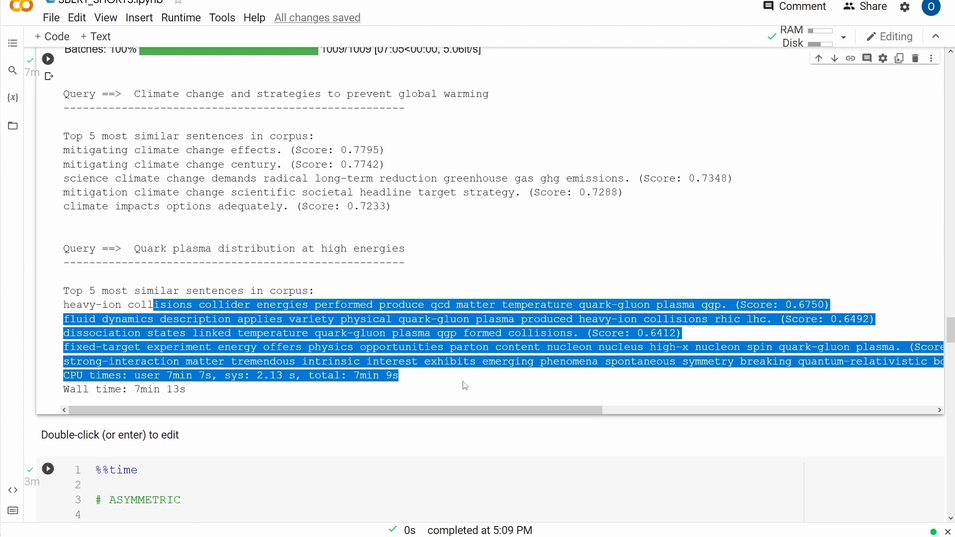
pyautogui.scroll(-3)
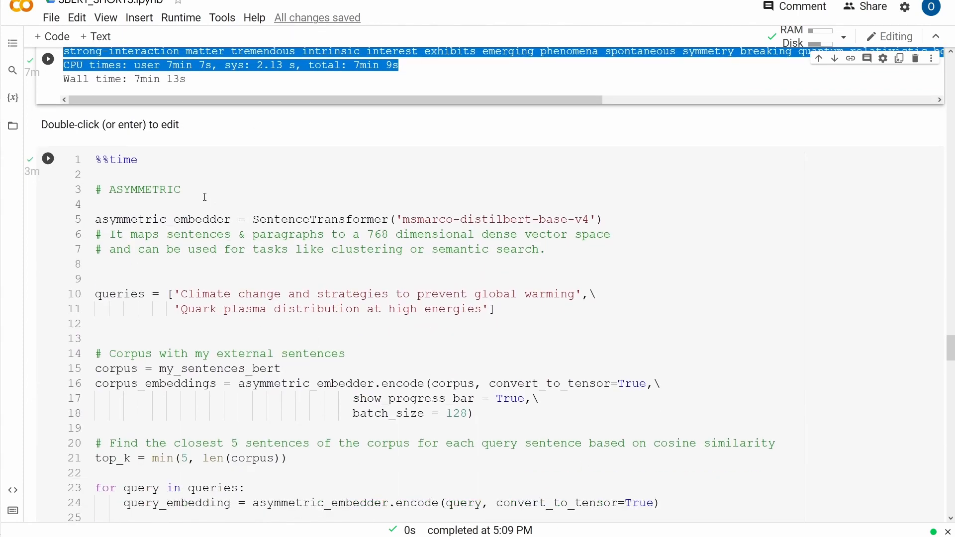
# - Review the search results, highlighting the strong-interaction result and 768-dimensional vector space comment
pyautogui.doubleClick(137, 189)
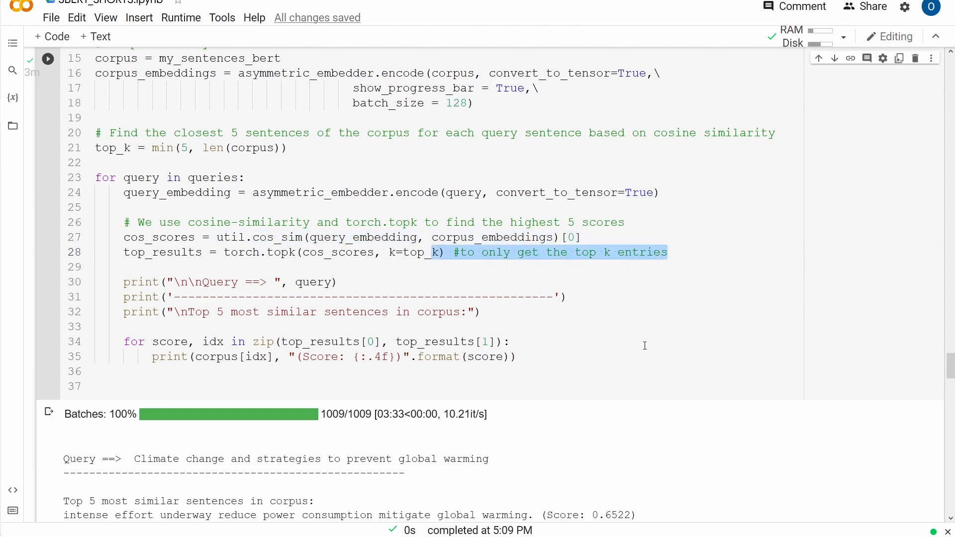
pyautogui.scroll(-3)
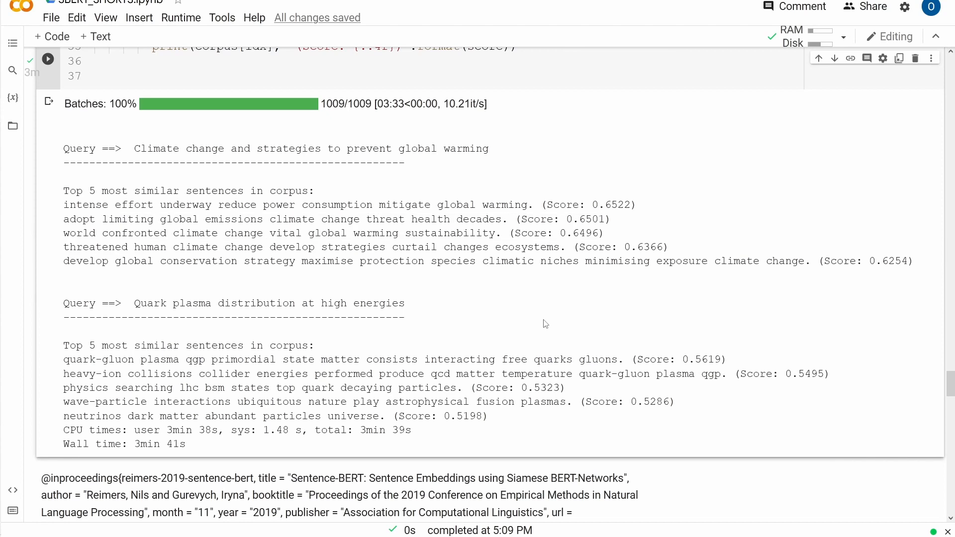
pyautogui.moveTo(526, 377)
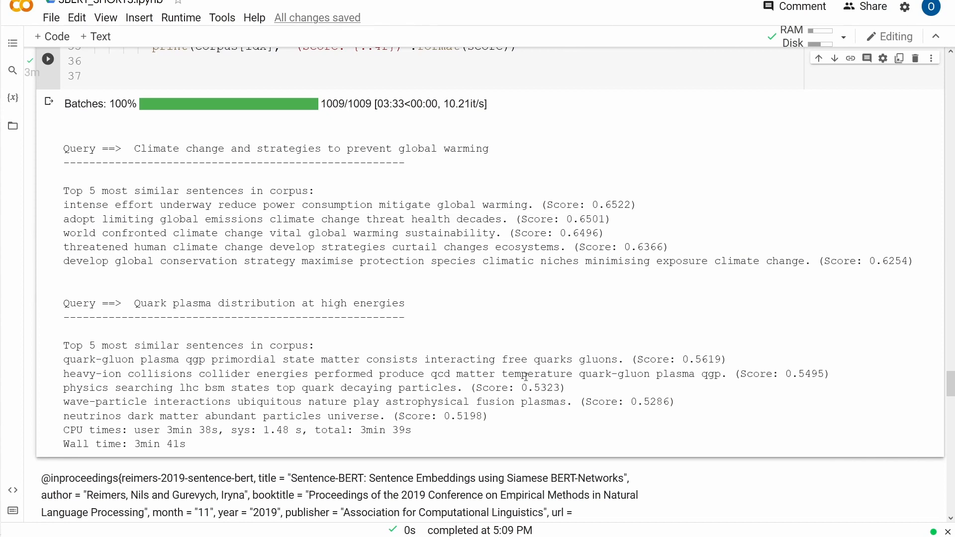
pyautogui.moveTo(492, 421)
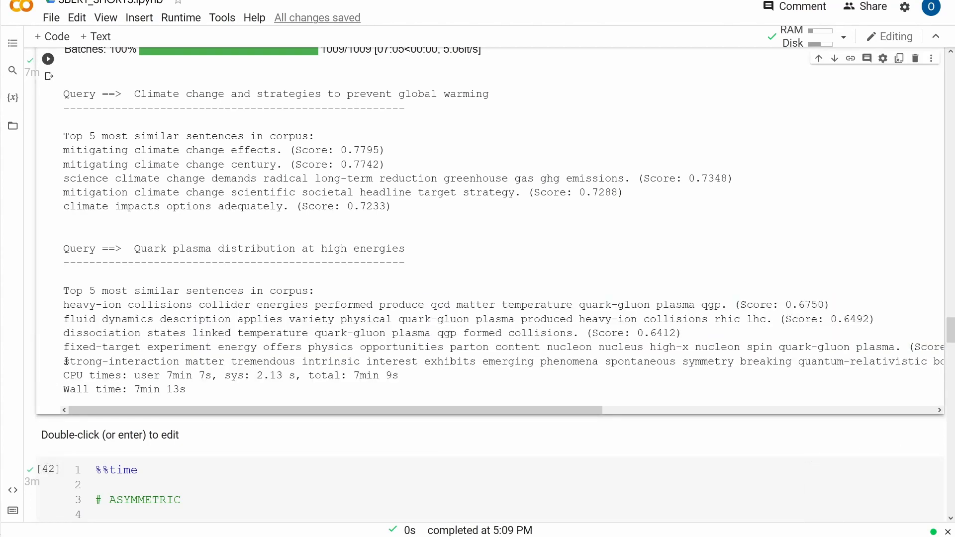
pyautogui.moveTo(63, 362); pyautogui.dragTo(639, 361)
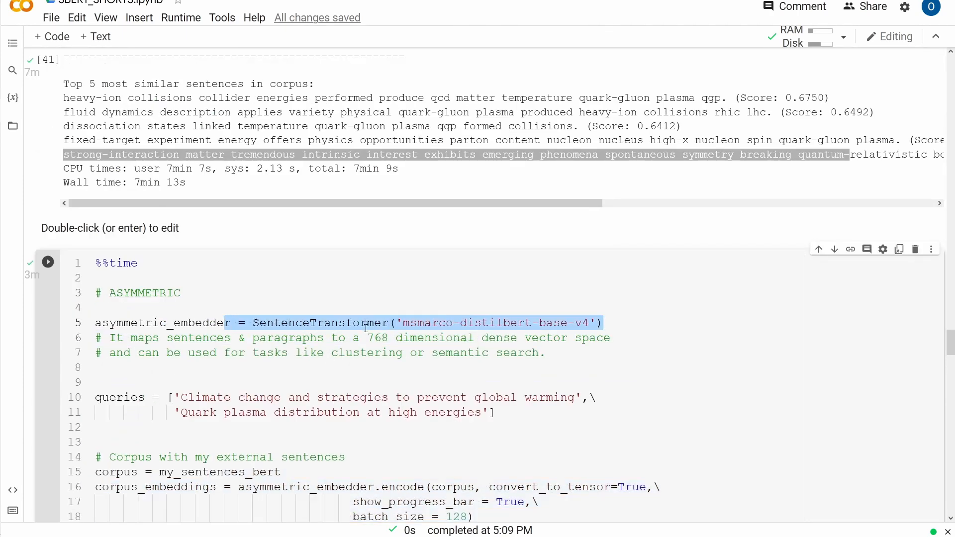
pyautogui.scroll(-3)
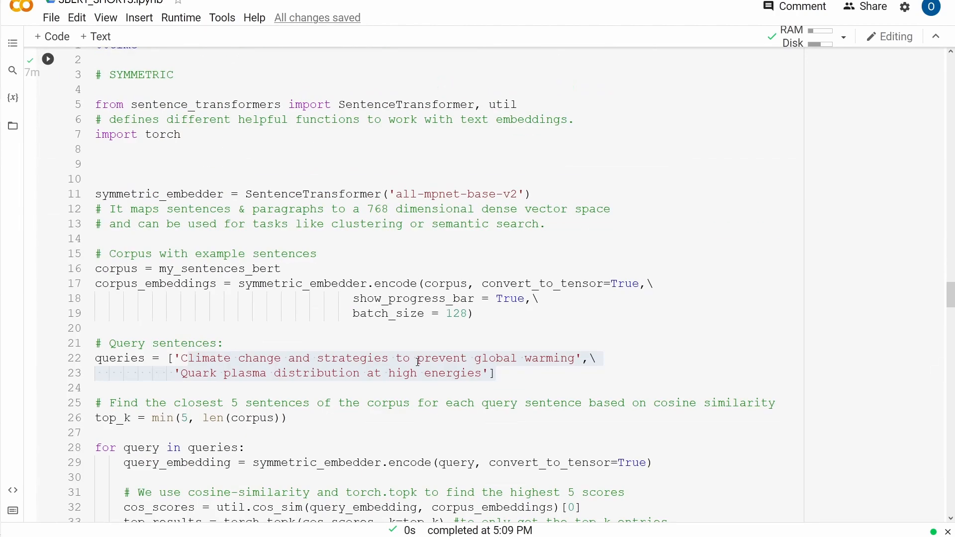
pyautogui.moveTo(353, 209); pyautogui.dragTo(617, 209)
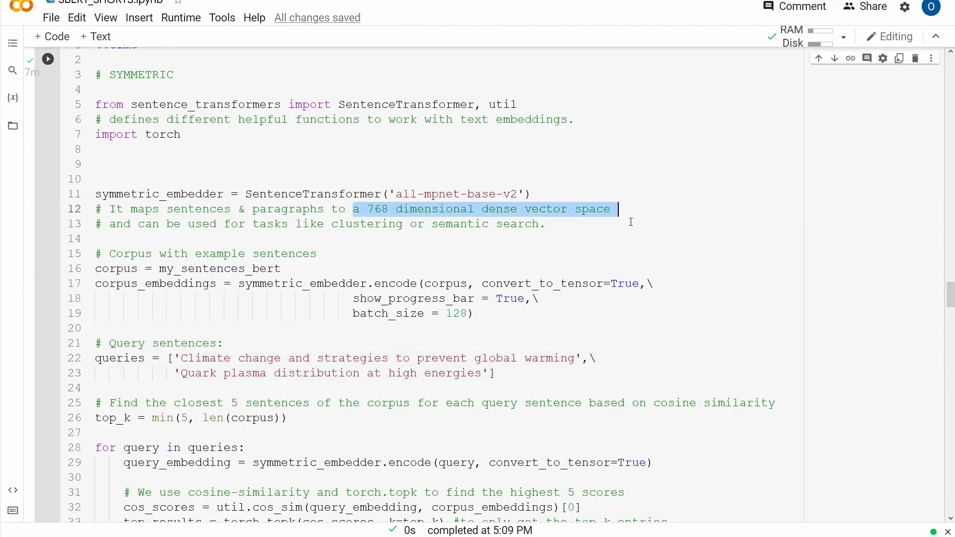
pyautogui.scroll(-3)
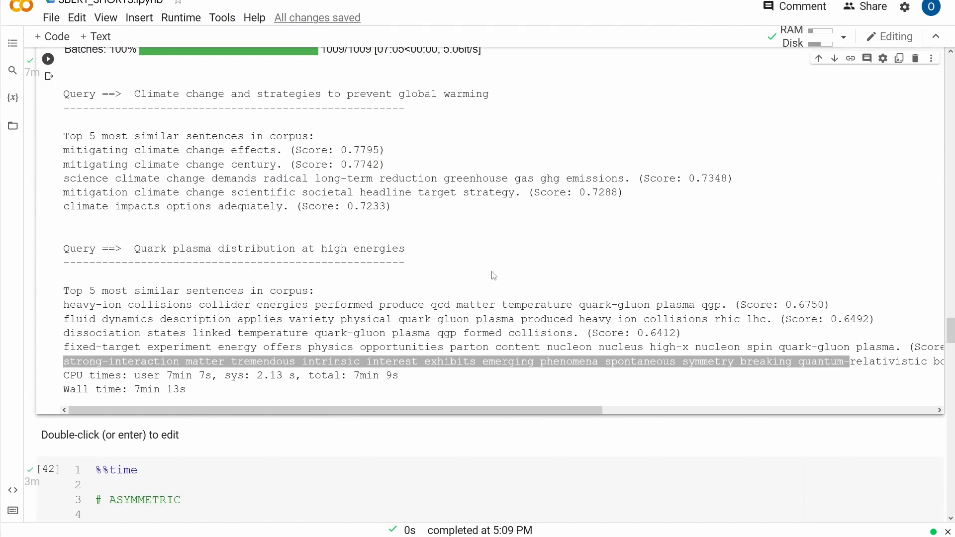
pyautogui.moveTo(206, 386)
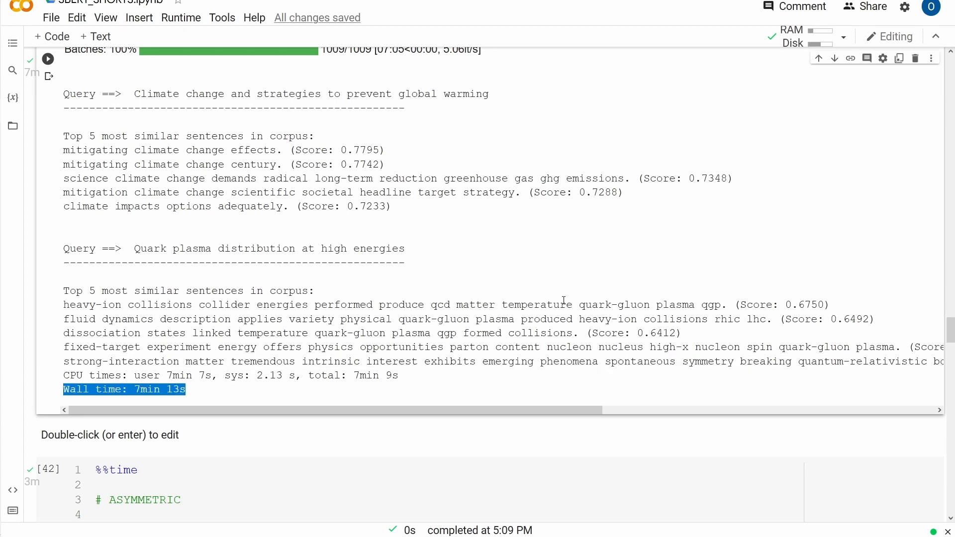
pyautogui.moveTo(567, 250)
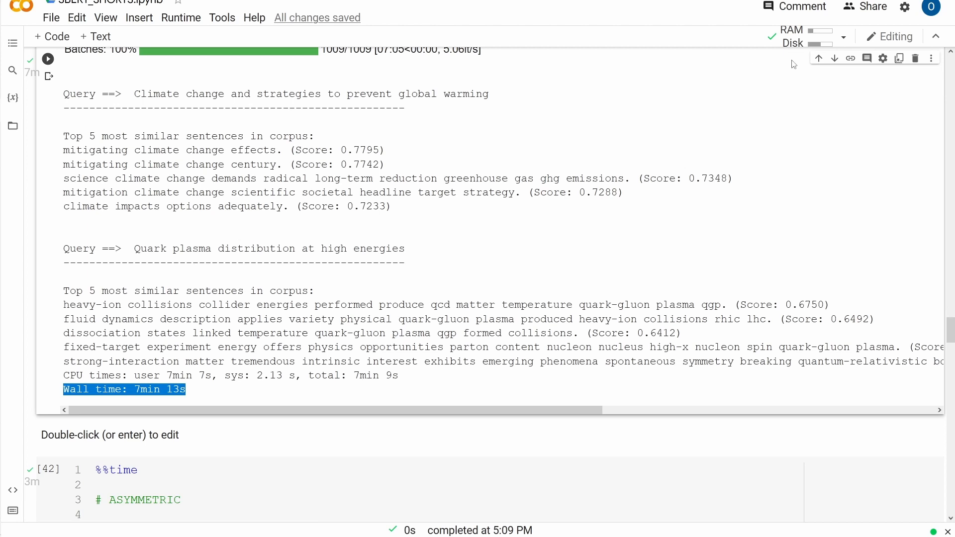
pyautogui.moveTo(690, 149)
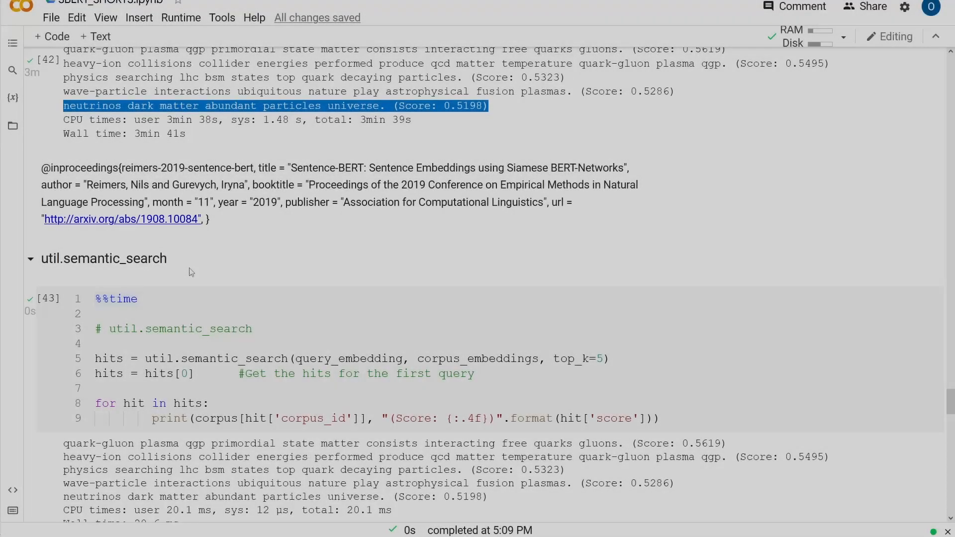
pyautogui.moveTo(169, 250)
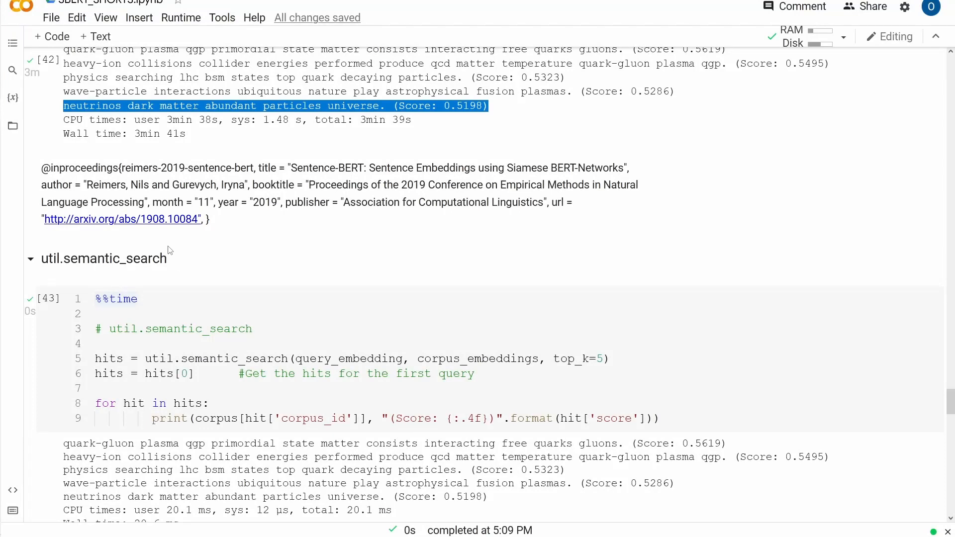
# - Highlight the util.semantic_search heading and call, then review its 20.6 ms output
pyautogui.doubleClick(105, 258)
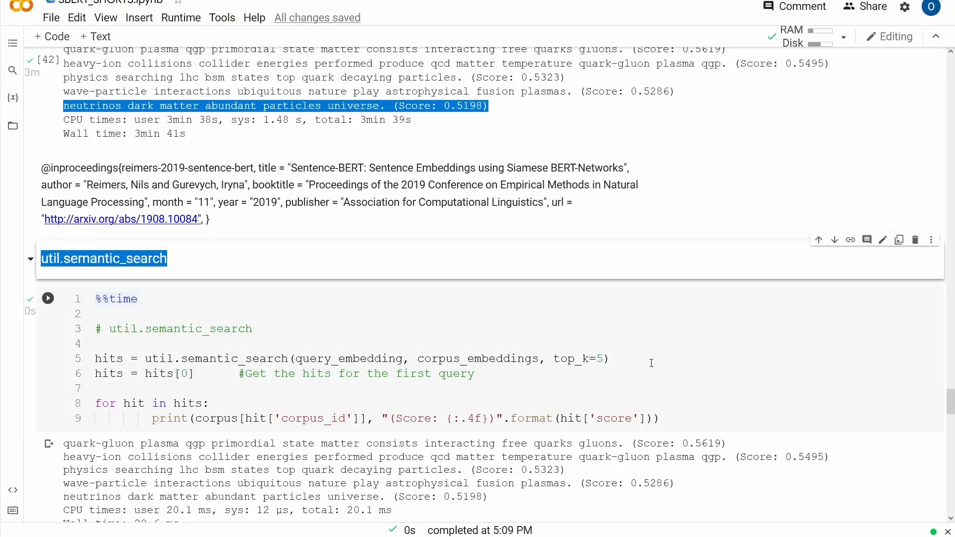
pyautogui.scroll(-3)
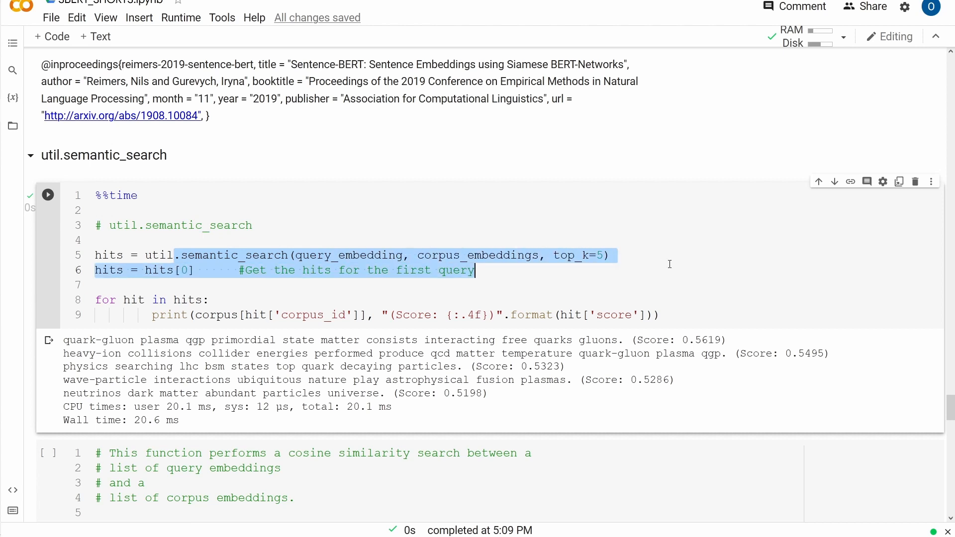
pyautogui.click(609, 256)
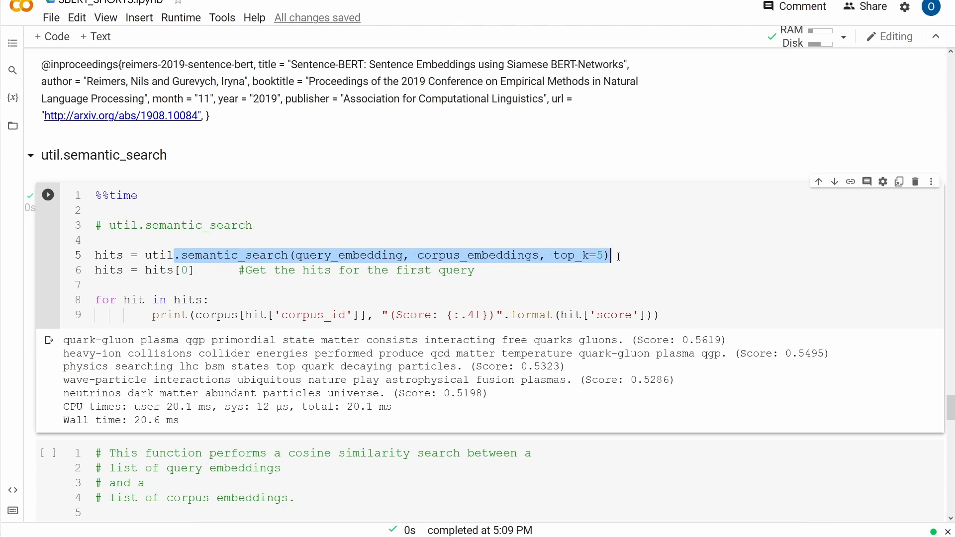
pyautogui.moveTo(615, 256)
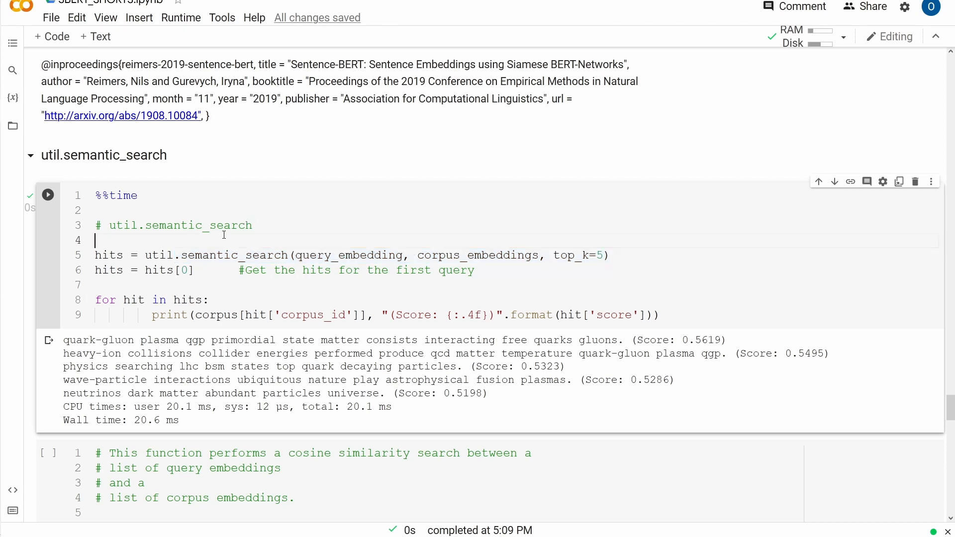
pyautogui.doubleClick(161, 255)
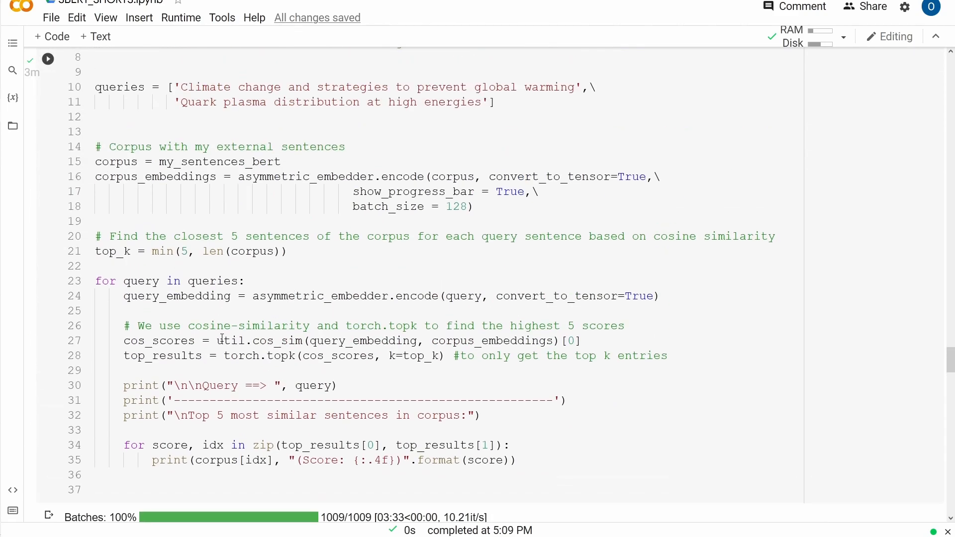
pyautogui.doubleClick(232, 340)
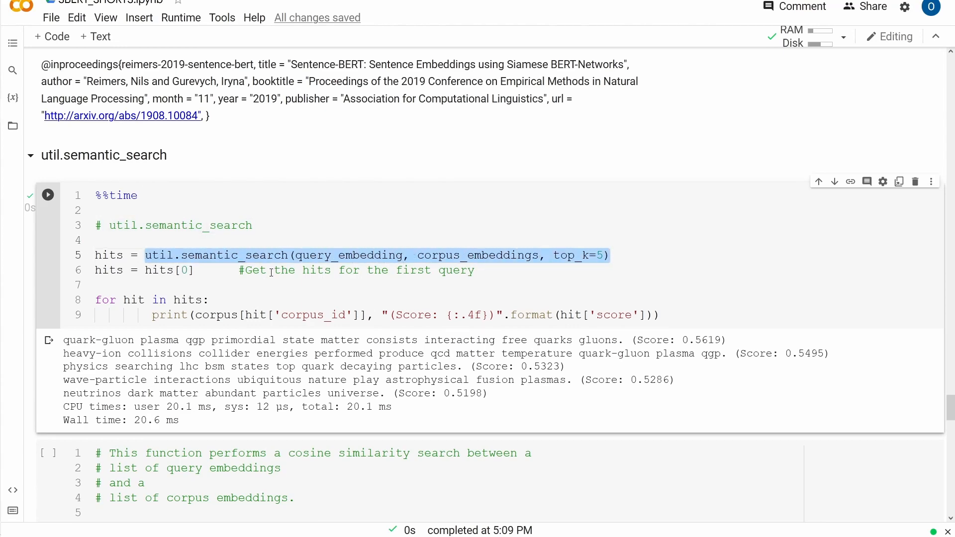
pyautogui.scroll(-3)
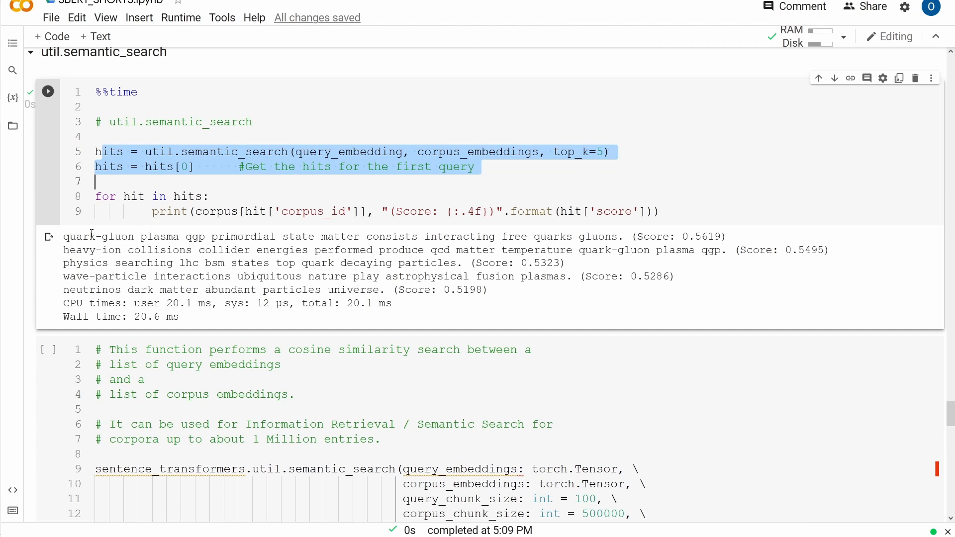
pyautogui.doubleClick(440, 289)
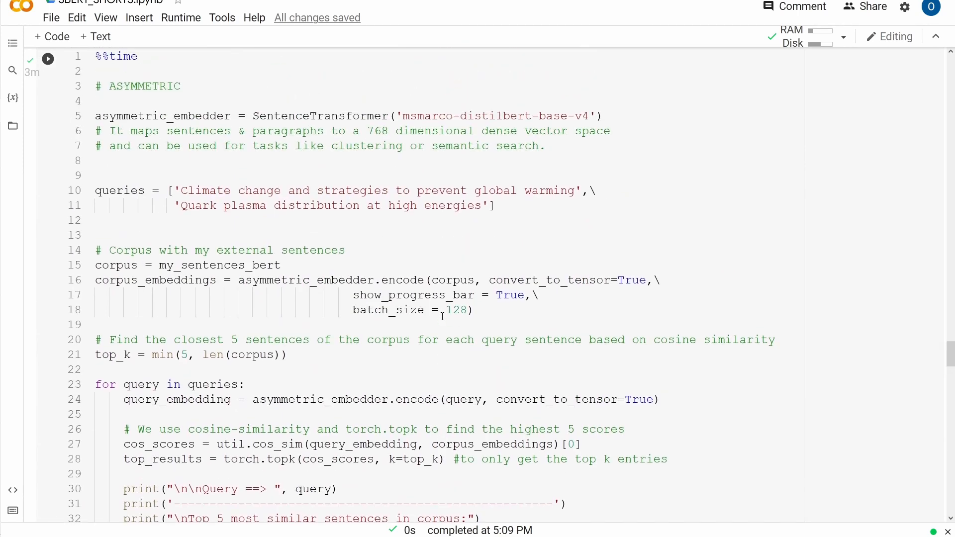
# - Highlight the climate change query and scroll to the query_chunk_size=1000 cell (21.3 ms)
pyautogui.moveTo(341, 116); pyautogui.dragTo(603, 116)
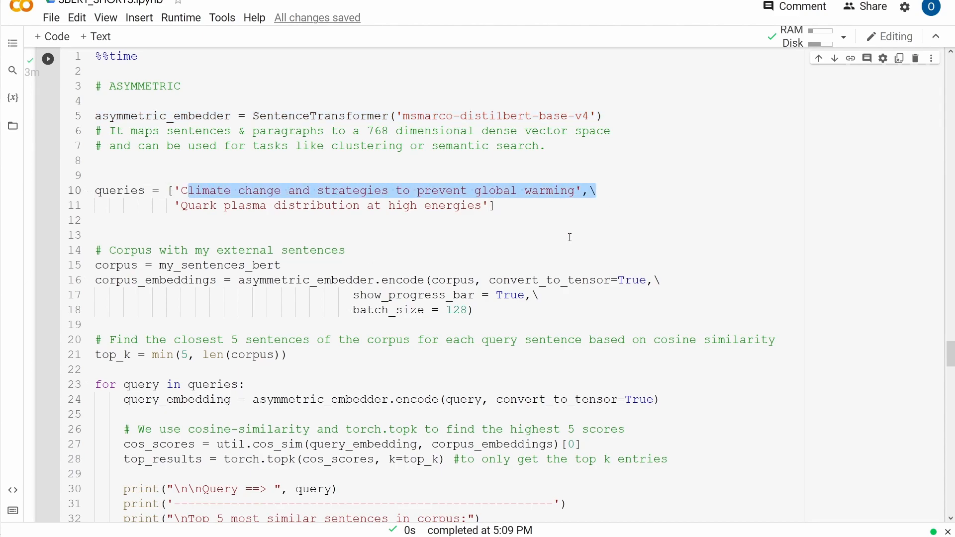
pyautogui.click(48, 58)
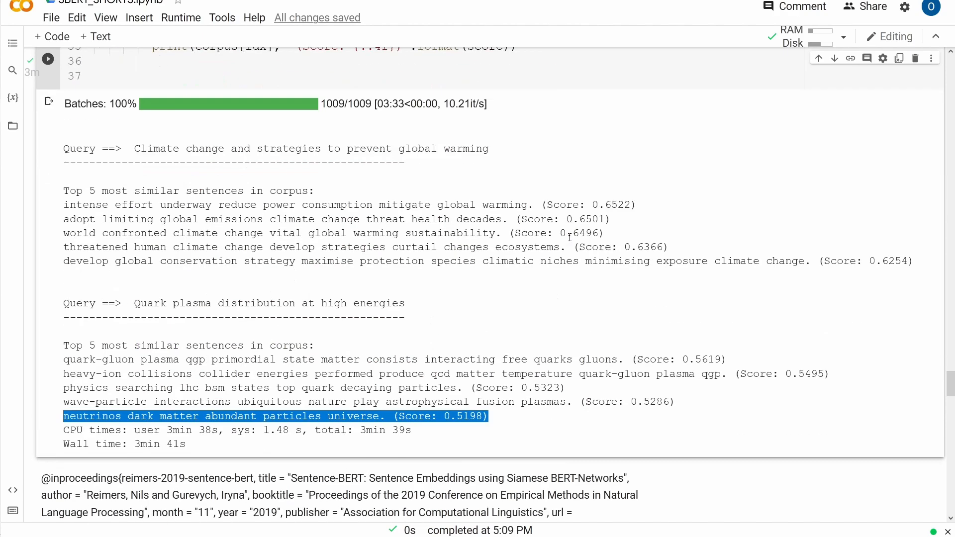
pyautogui.scroll(-3)
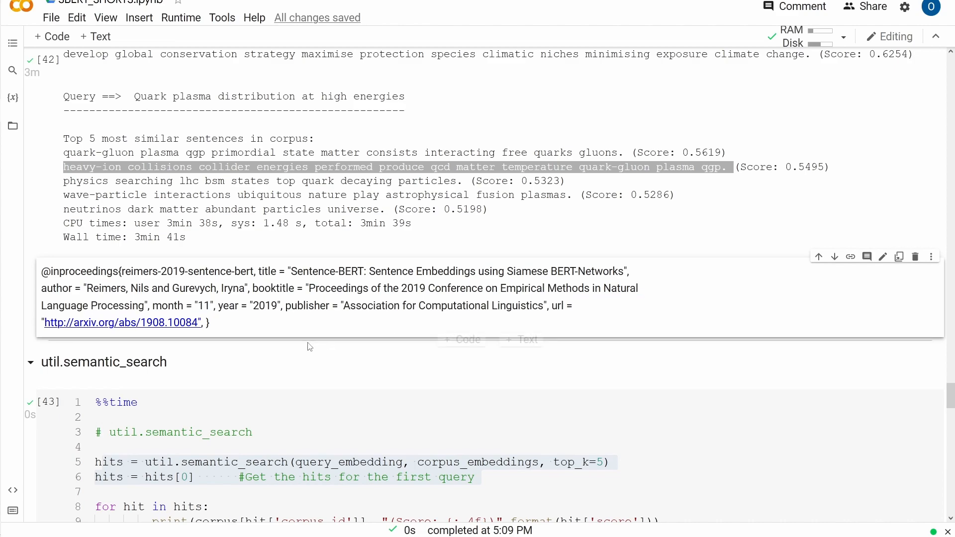
pyautogui.scroll(-3)
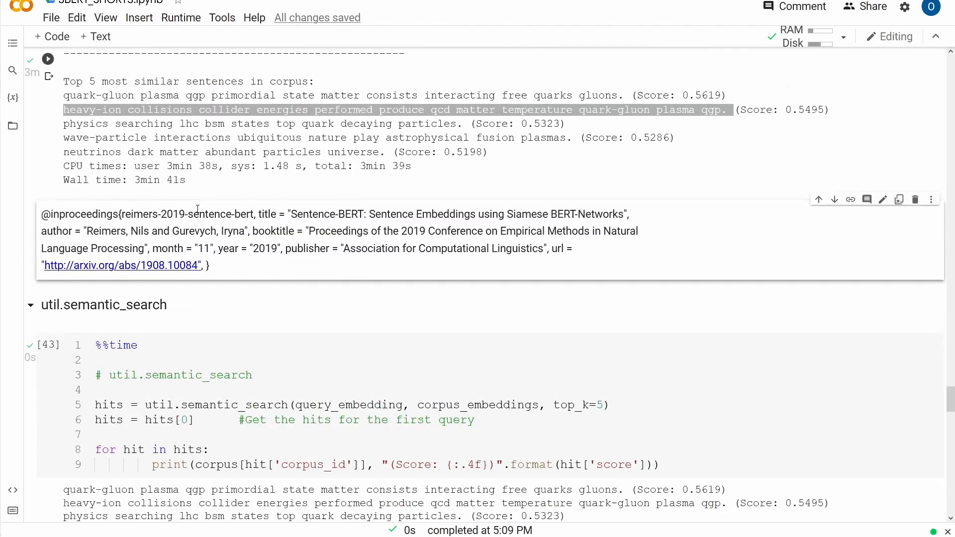
pyautogui.scroll(-3)
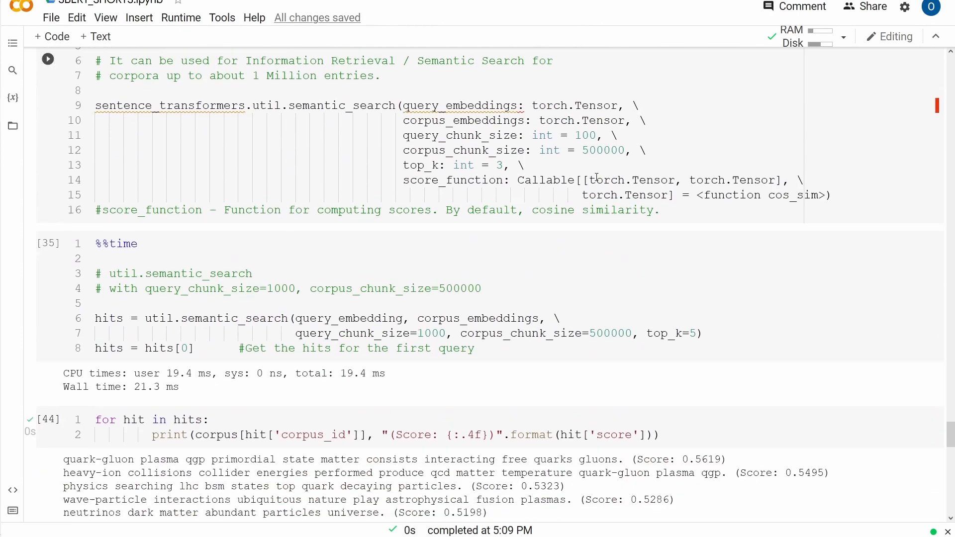
# - Scroll down and highlight the loop that prints each search hit
pyautogui.scroll(-3)
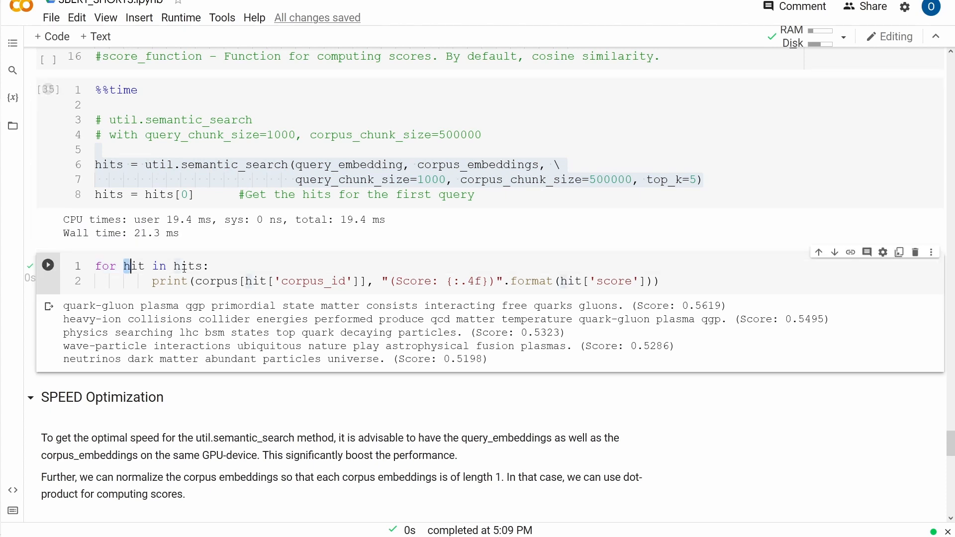
pyautogui.moveTo(121, 265); pyautogui.dragTo(662, 281)
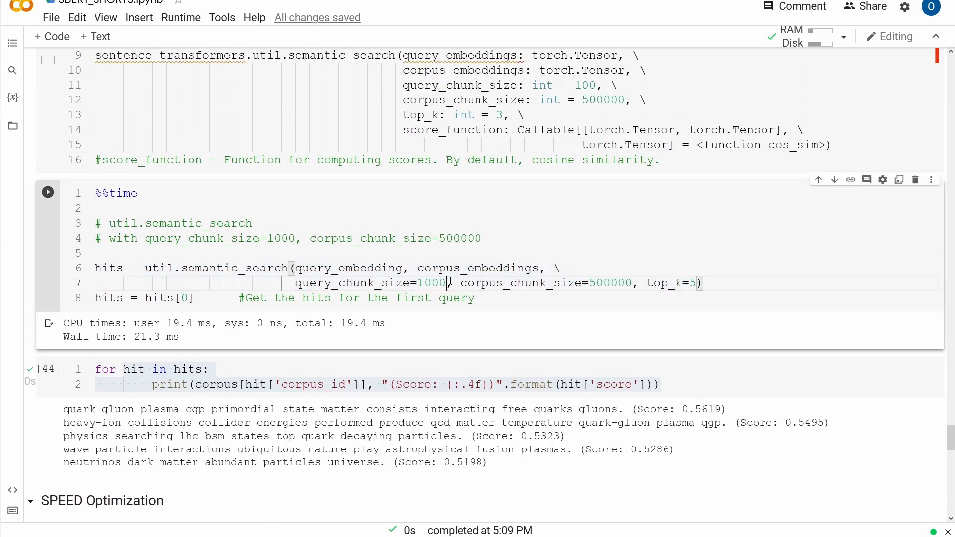
pyautogui.doubleClick(358, 283)
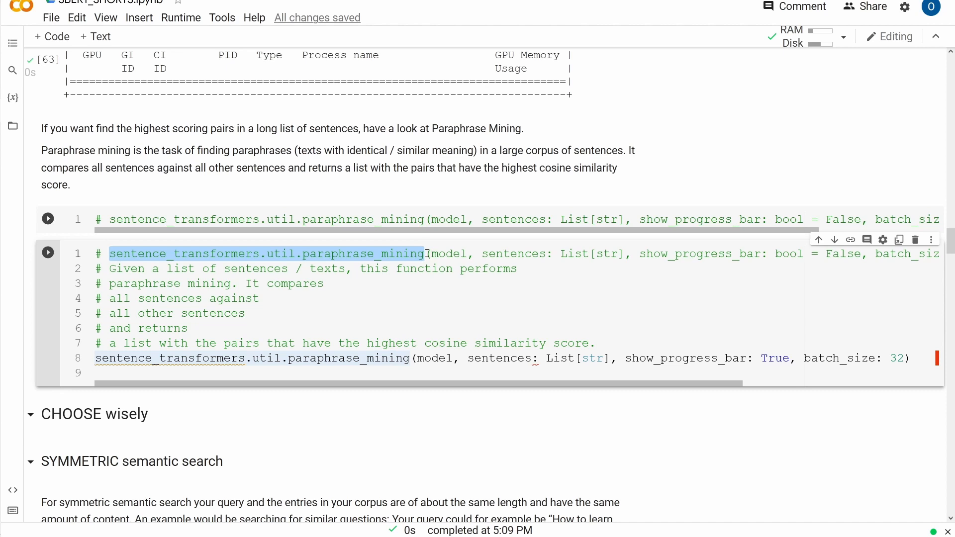
pyautogui.moveTo(426, 253); pyautogui.dragTo(559, 253)
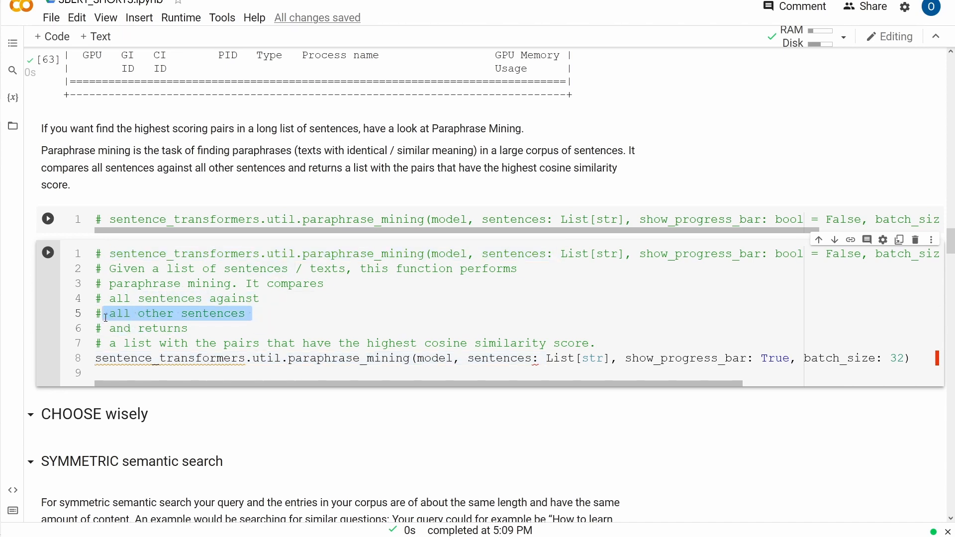
pyautogui.moveTo(274, 318)
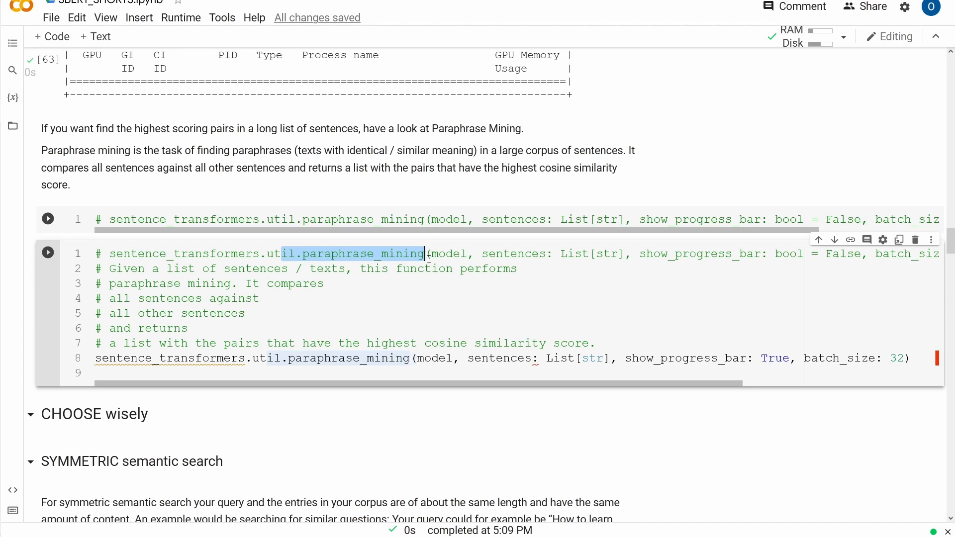
pyautogui.moveTo(345, 325)
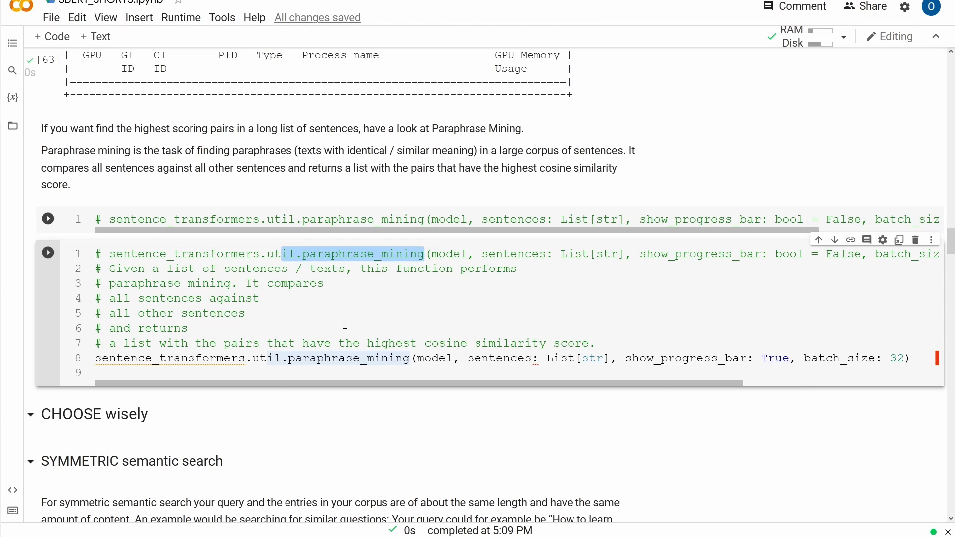
pyautogui.scroll(-3)
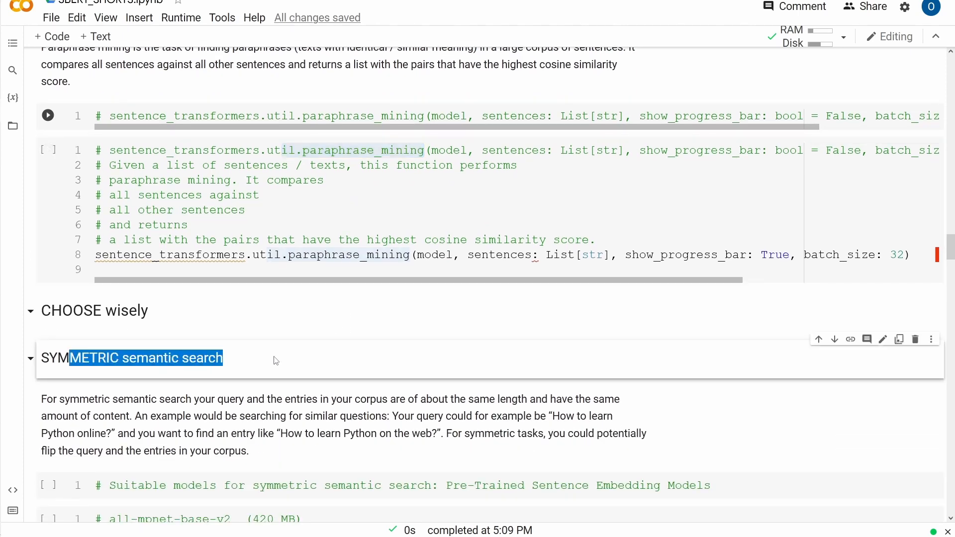
# - Scroll down to the SPEED Optimization notes on GPU placement and normalized embeddings
pyautogui.scroll(-3)
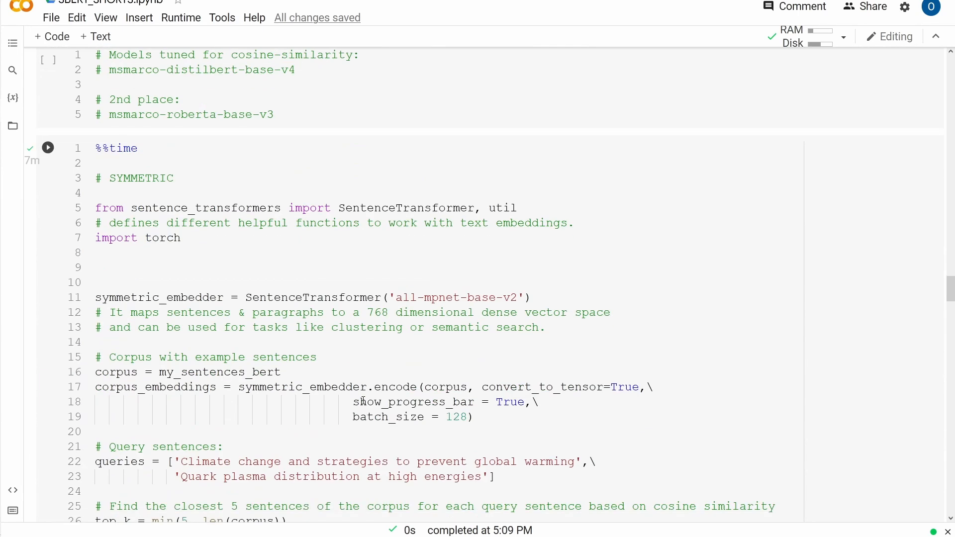
pyautogui.scroll(-3)
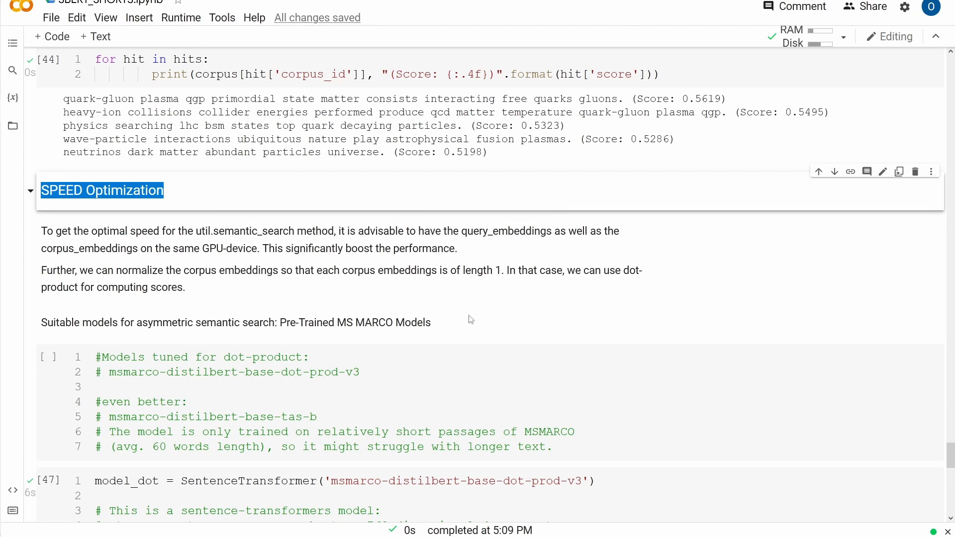
pyautogui.moveTo(357, 213)
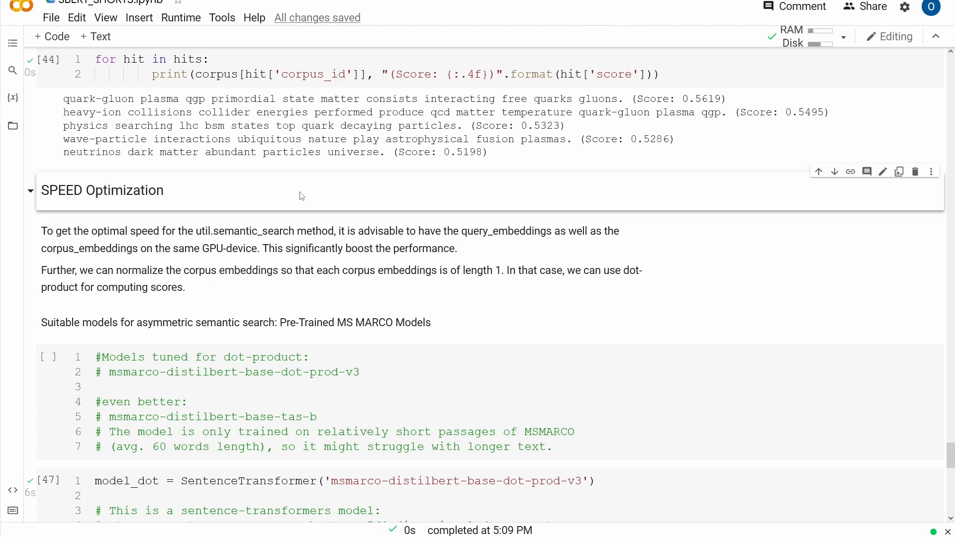
pyautogui.moveTo(258, 288)
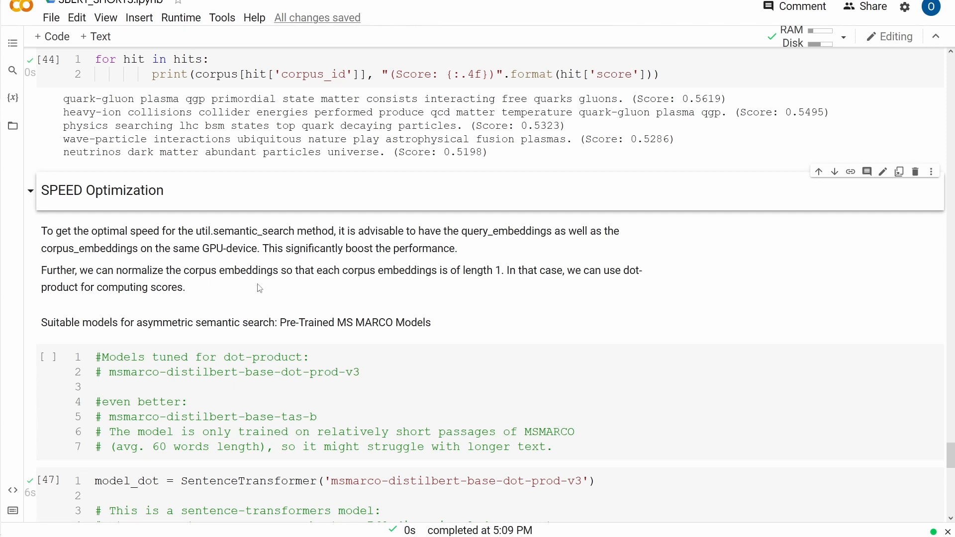
pyautogui.moveTo(176, 243)
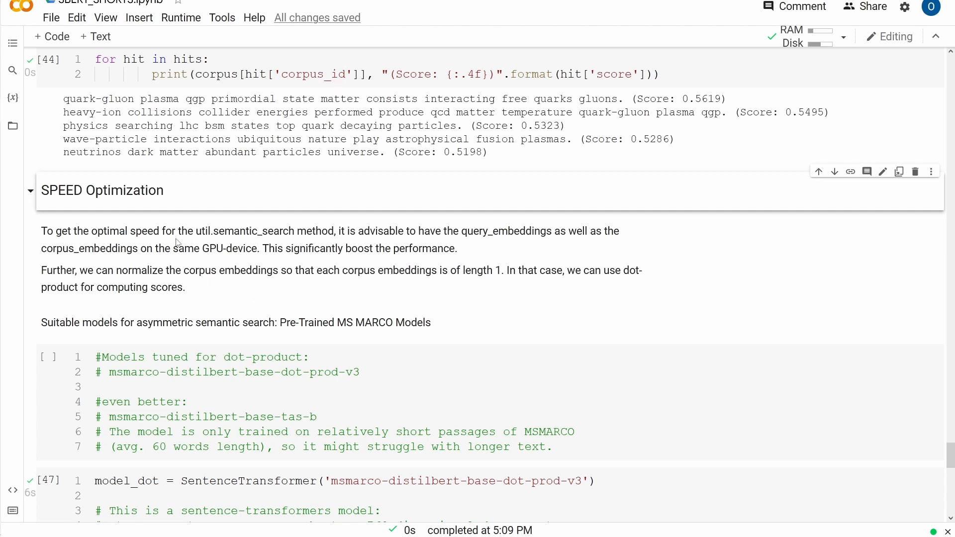
pyautogui.moveTo(179, 220)
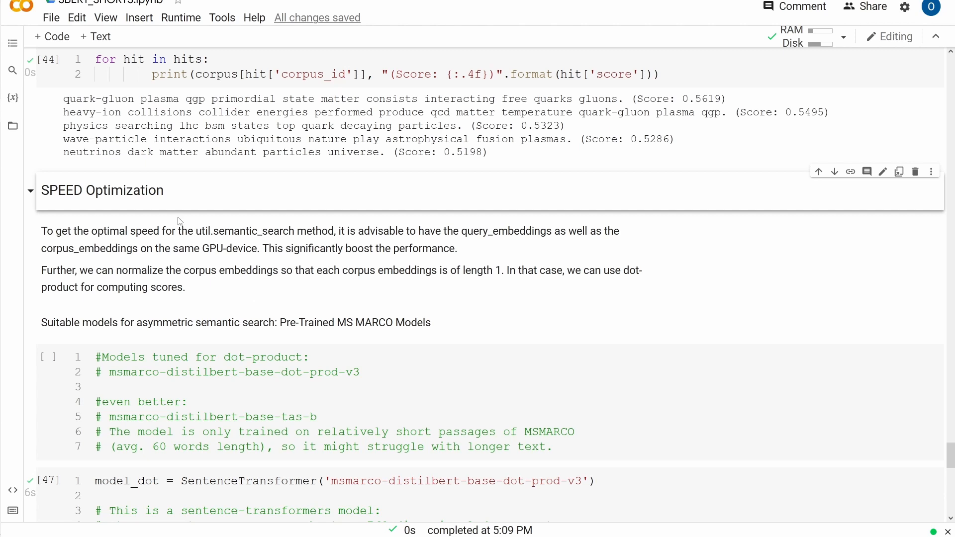
pyautogui.doubleClick(101, 190)
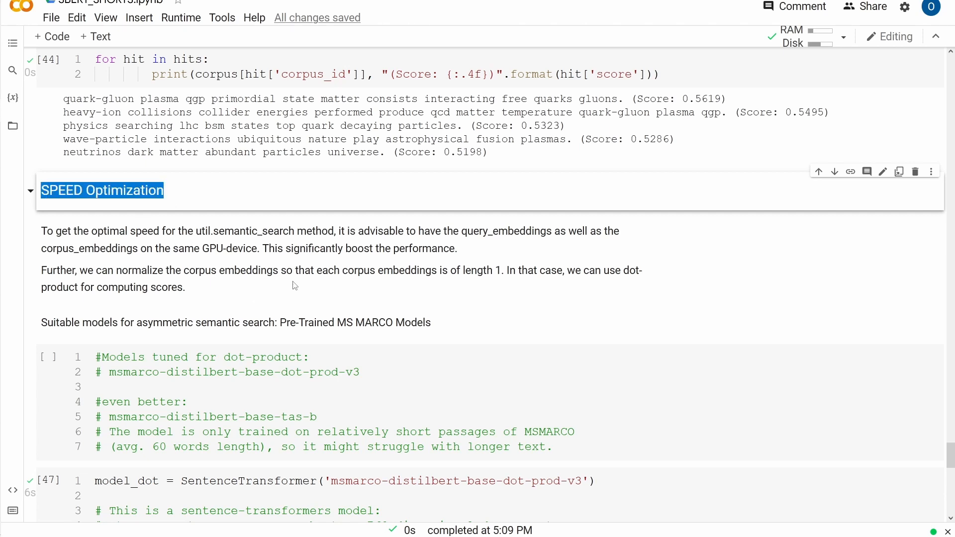
pyautogui.moveTo(443, 351)
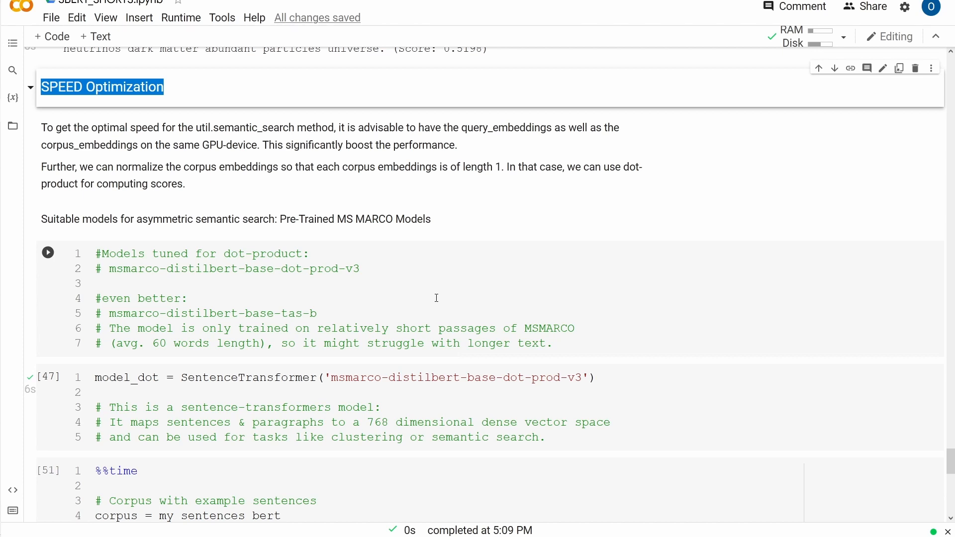
pyautogui.moveTo(389, 274)
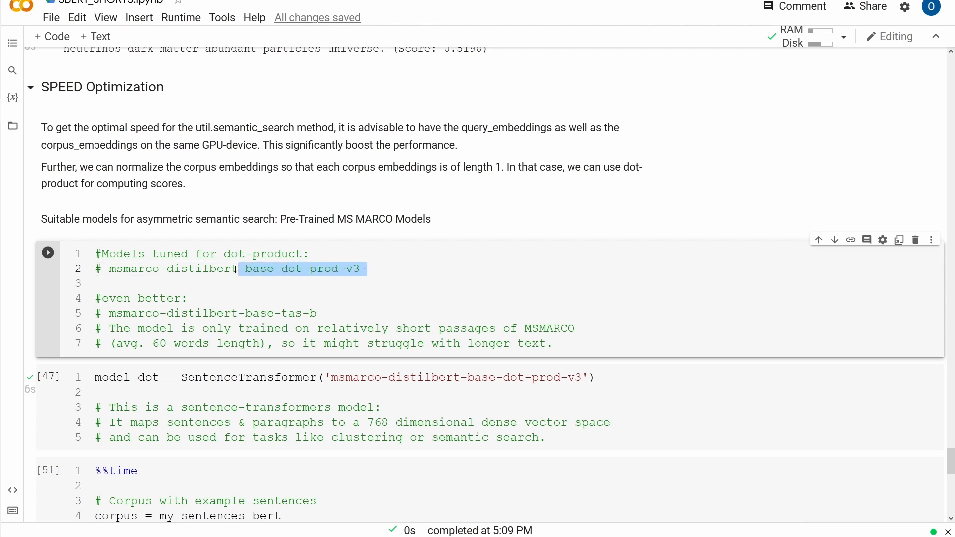
pyautogui.click(295, 268)
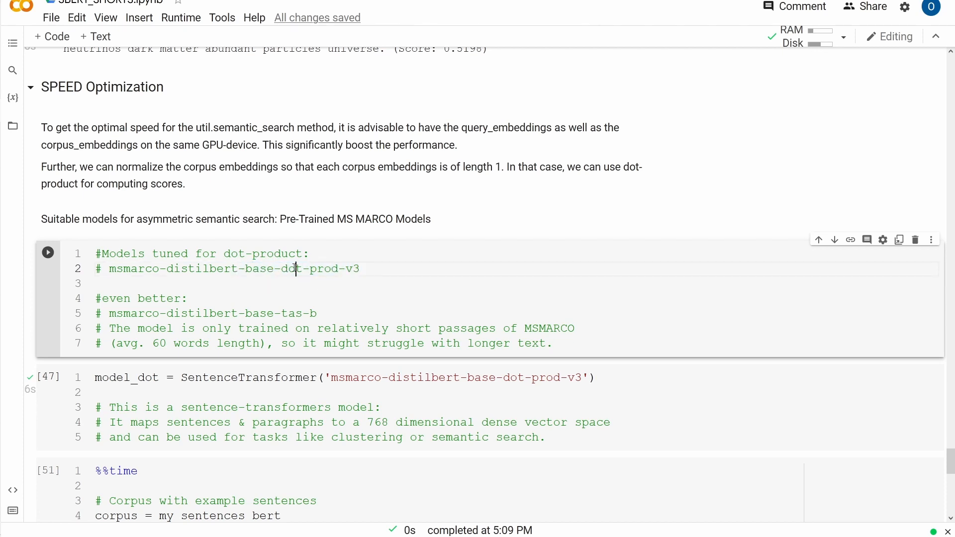
pyautogui.scroll(-3)
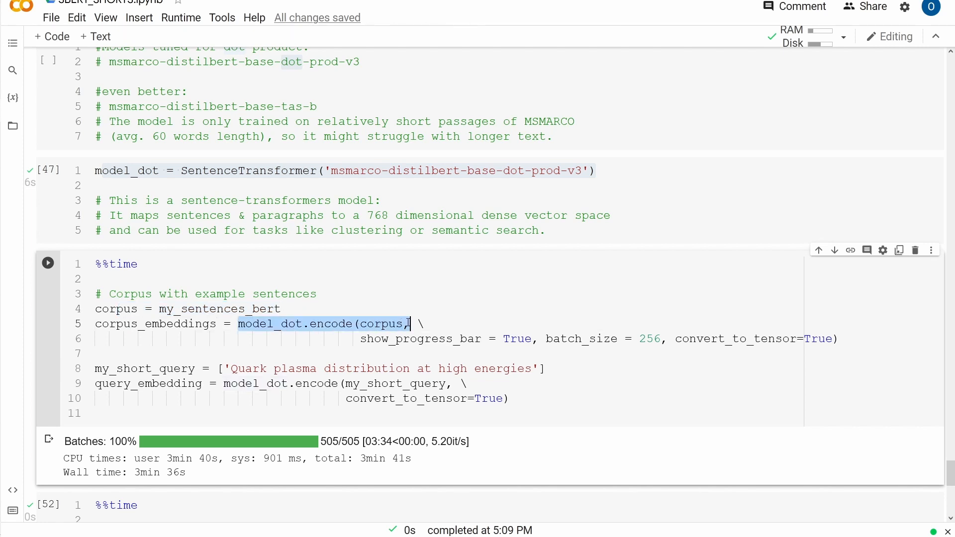
pyautogui.moveTo(412, 323); pyautogui.dragTo(837, 339)
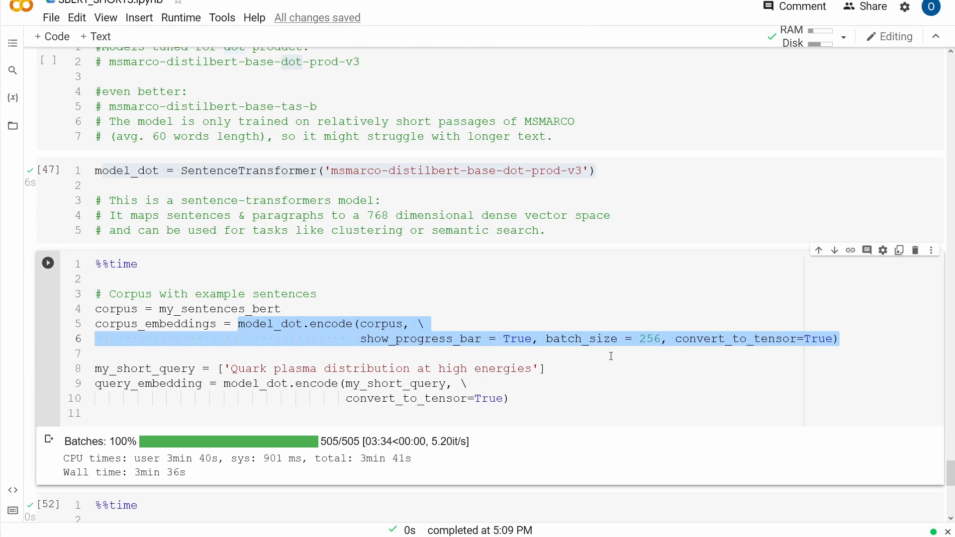
pyautogui.scroll(-3)
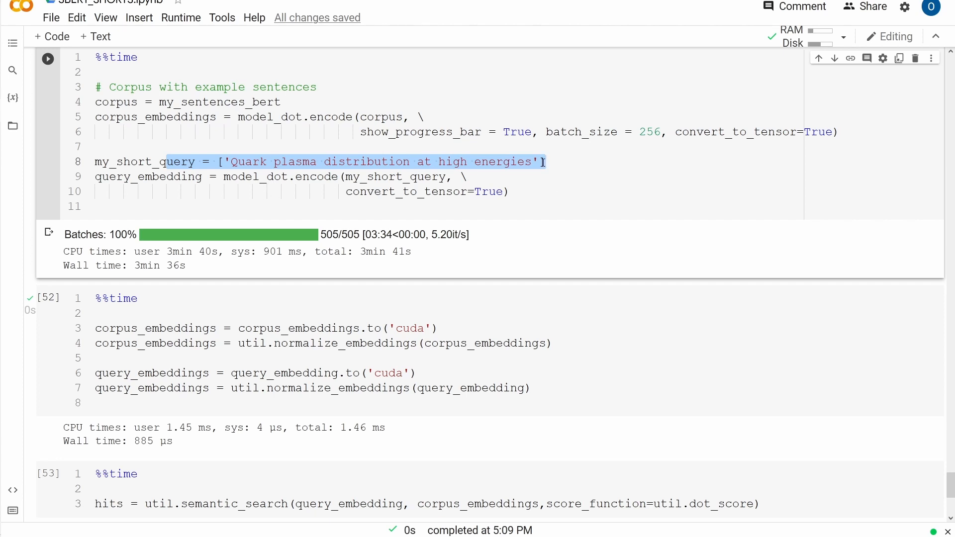
pyautogui.moveTo(493, 184)
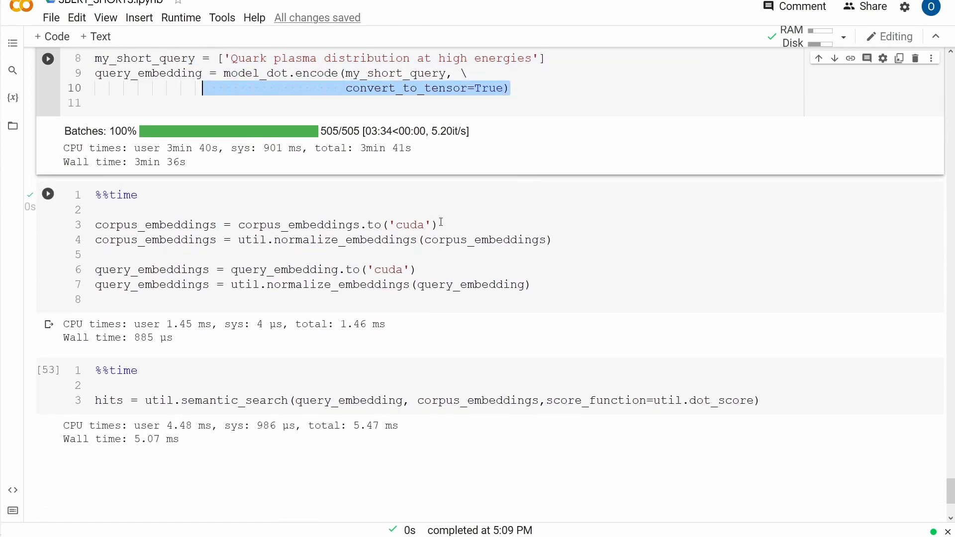
pyautogui.scroll(-3)
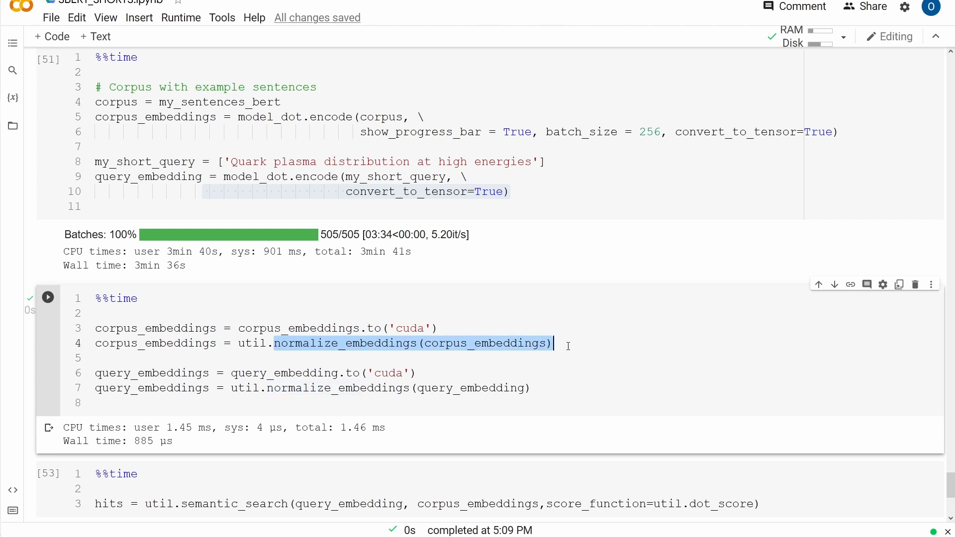
pyautogui.moveTo(541, 389)
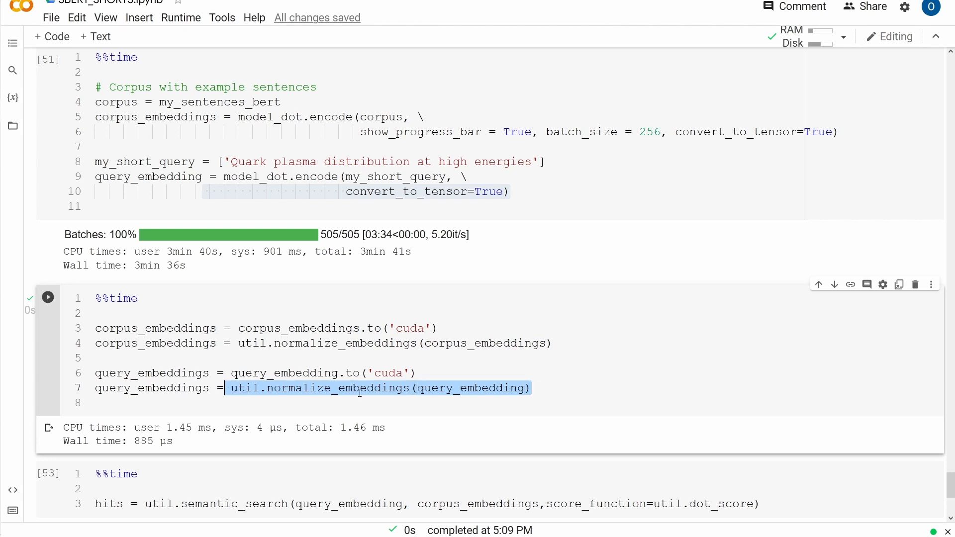
pyautogui.moveTo(209, 449)
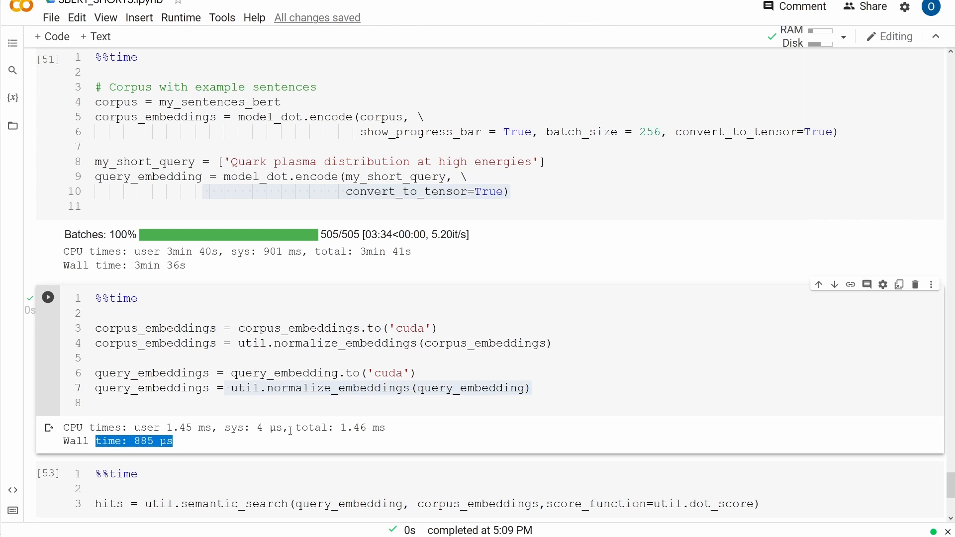
pyautogui.scroll(-3)
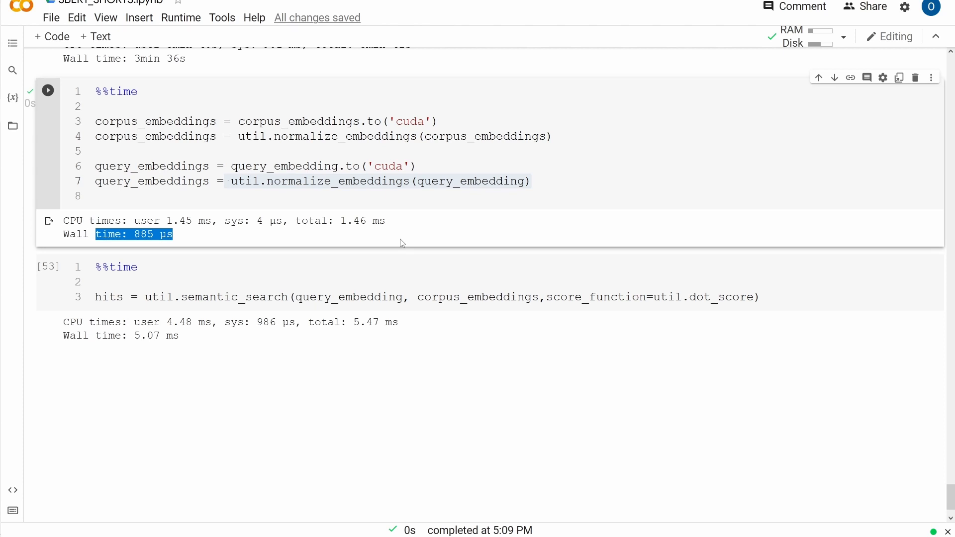
pyautogui.click(110, 297)
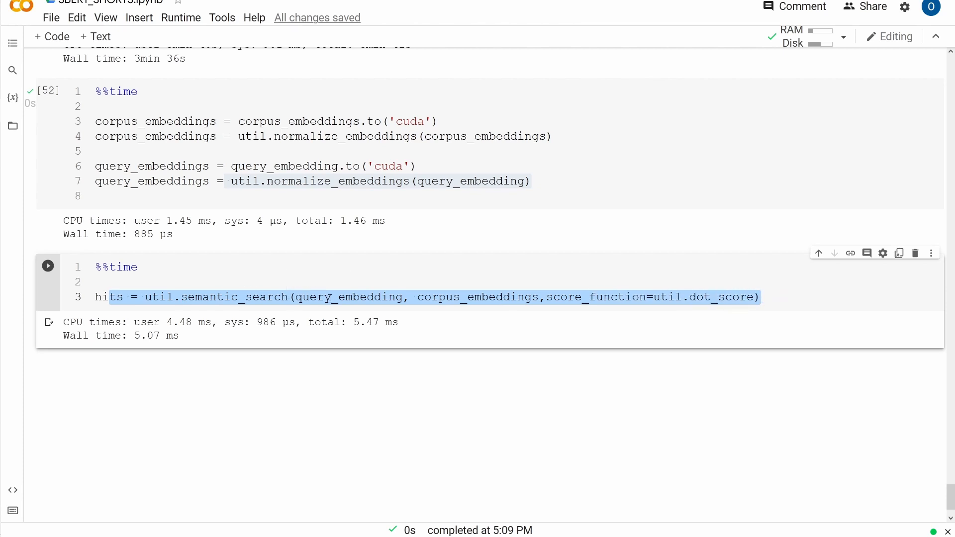
pyautogui.doubleClick(347, 298)
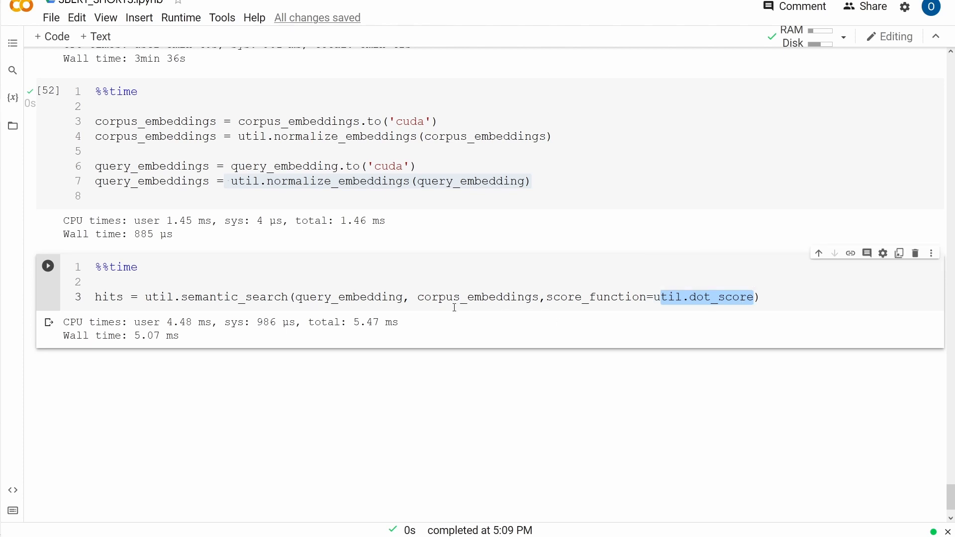
pyautogui.doubleClick(477, 297)
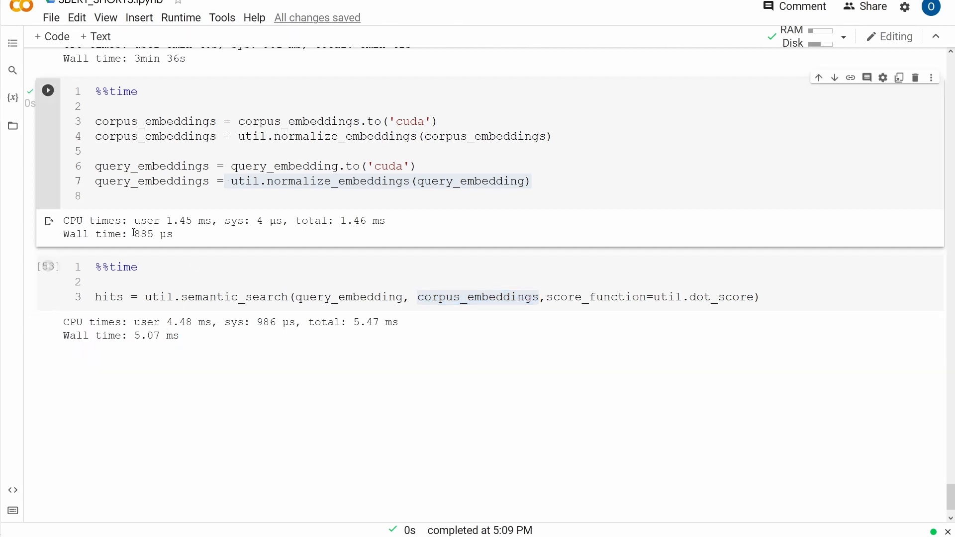
pyautogui.moveTo(115, 234); pyautogui.dragTo(173, 234)
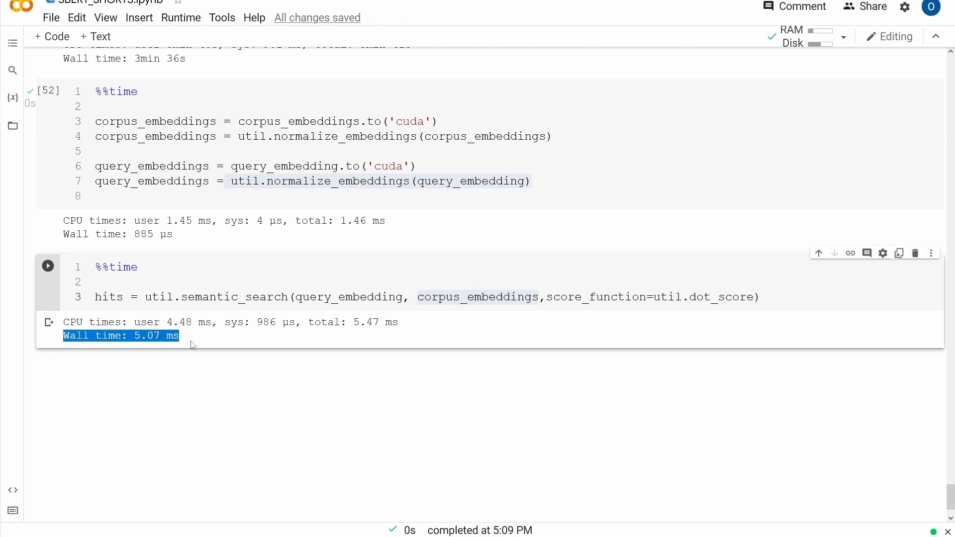
pyautogui.scroll(-3)
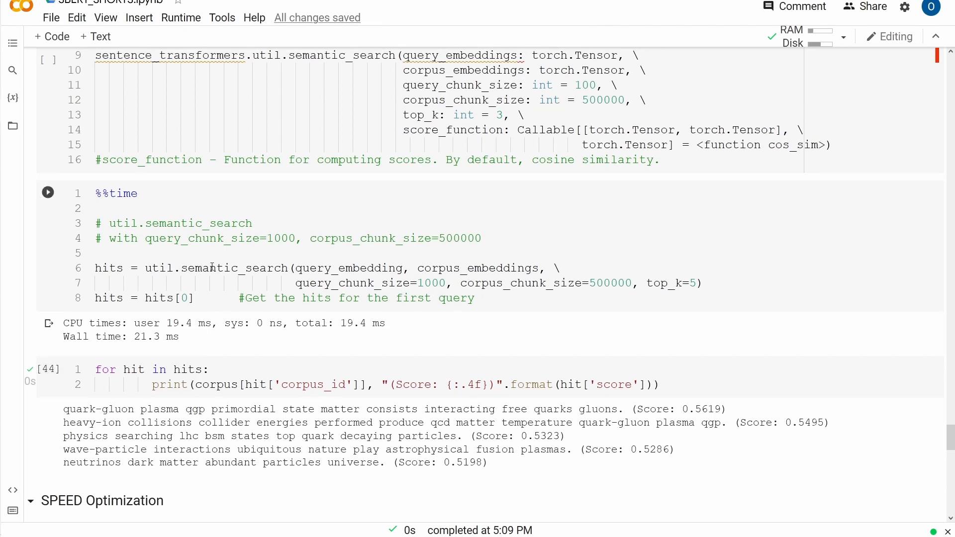
pyautogui.moveTo(207, 268); pyautogui.dragTo(695, 283)
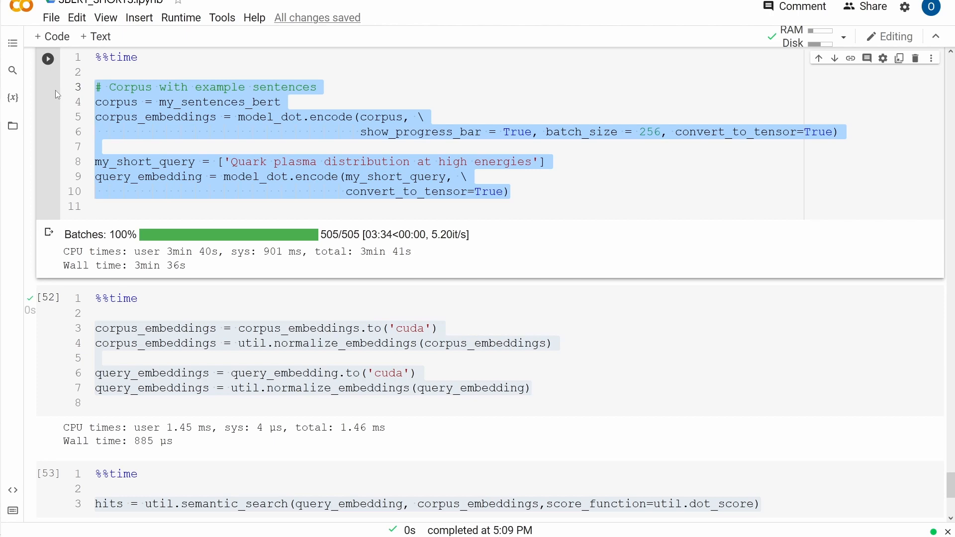
pyautogui.scroll(-3)
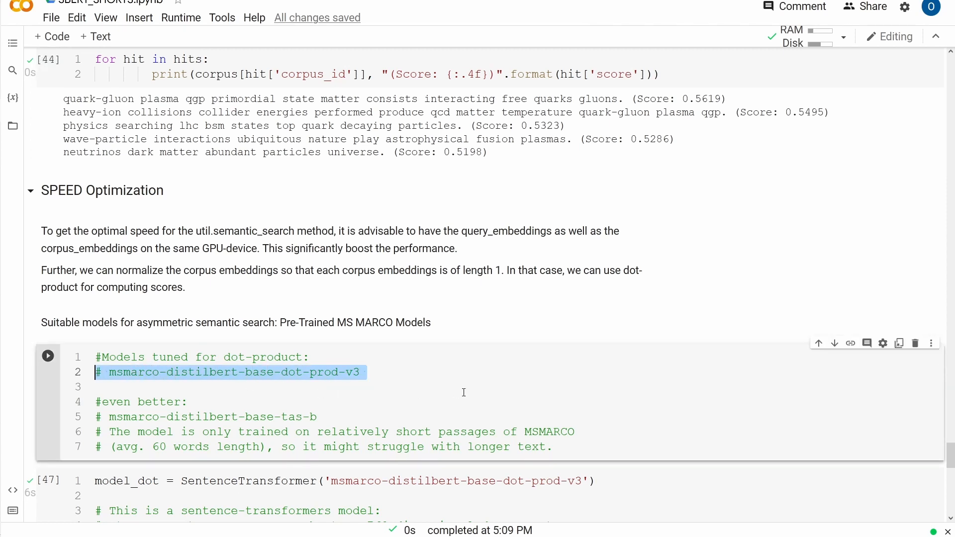
pyautogui.scroll(-3)
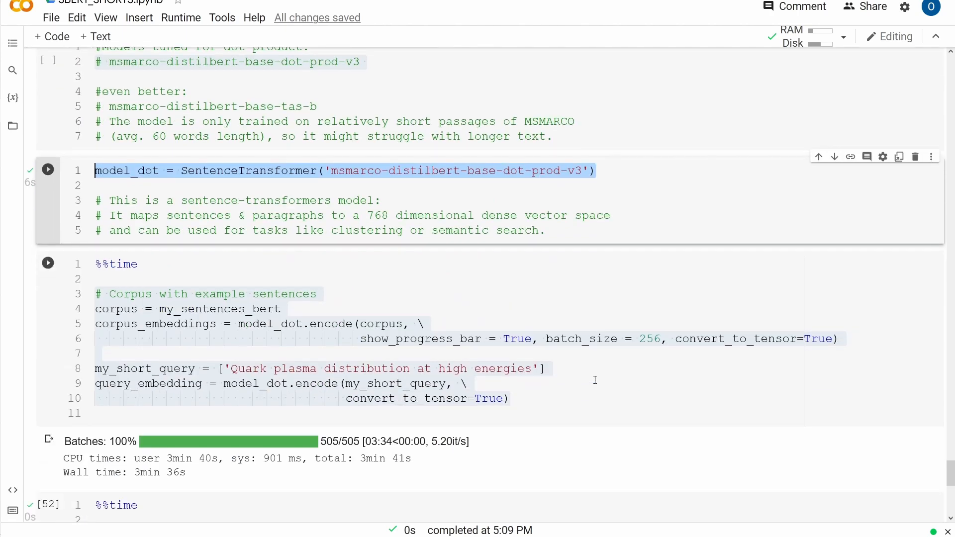
pyautogui.scroll(-3)
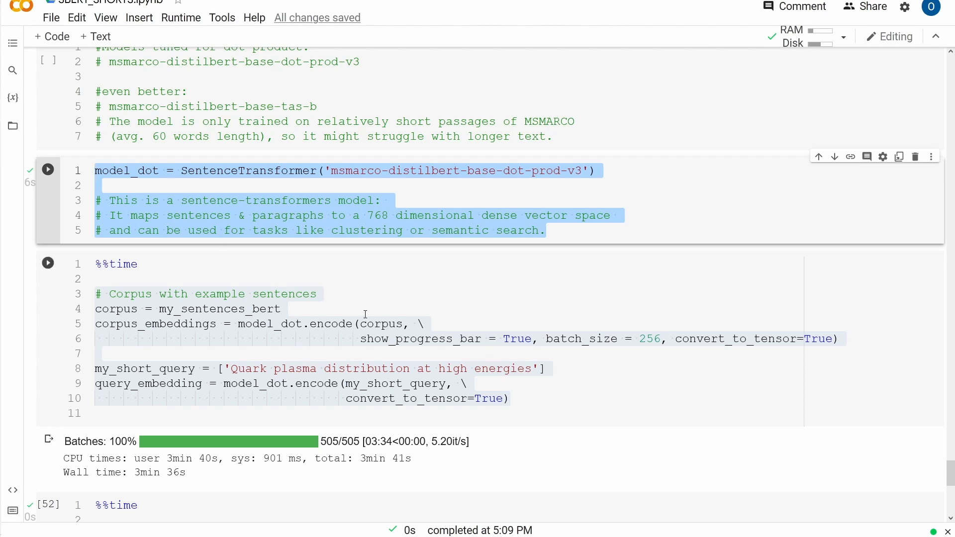
pyautogui.click(98, 279)
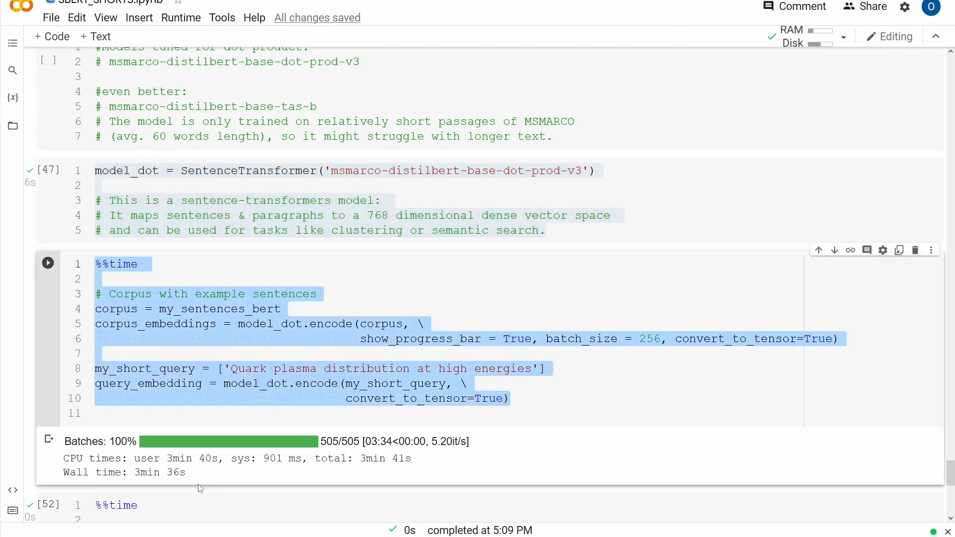
pyautogui.scroll(-3)
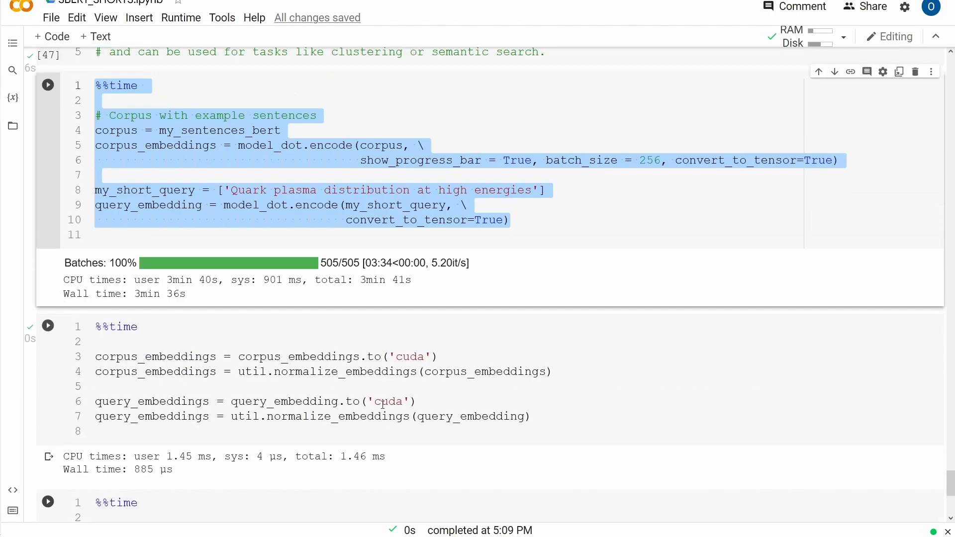